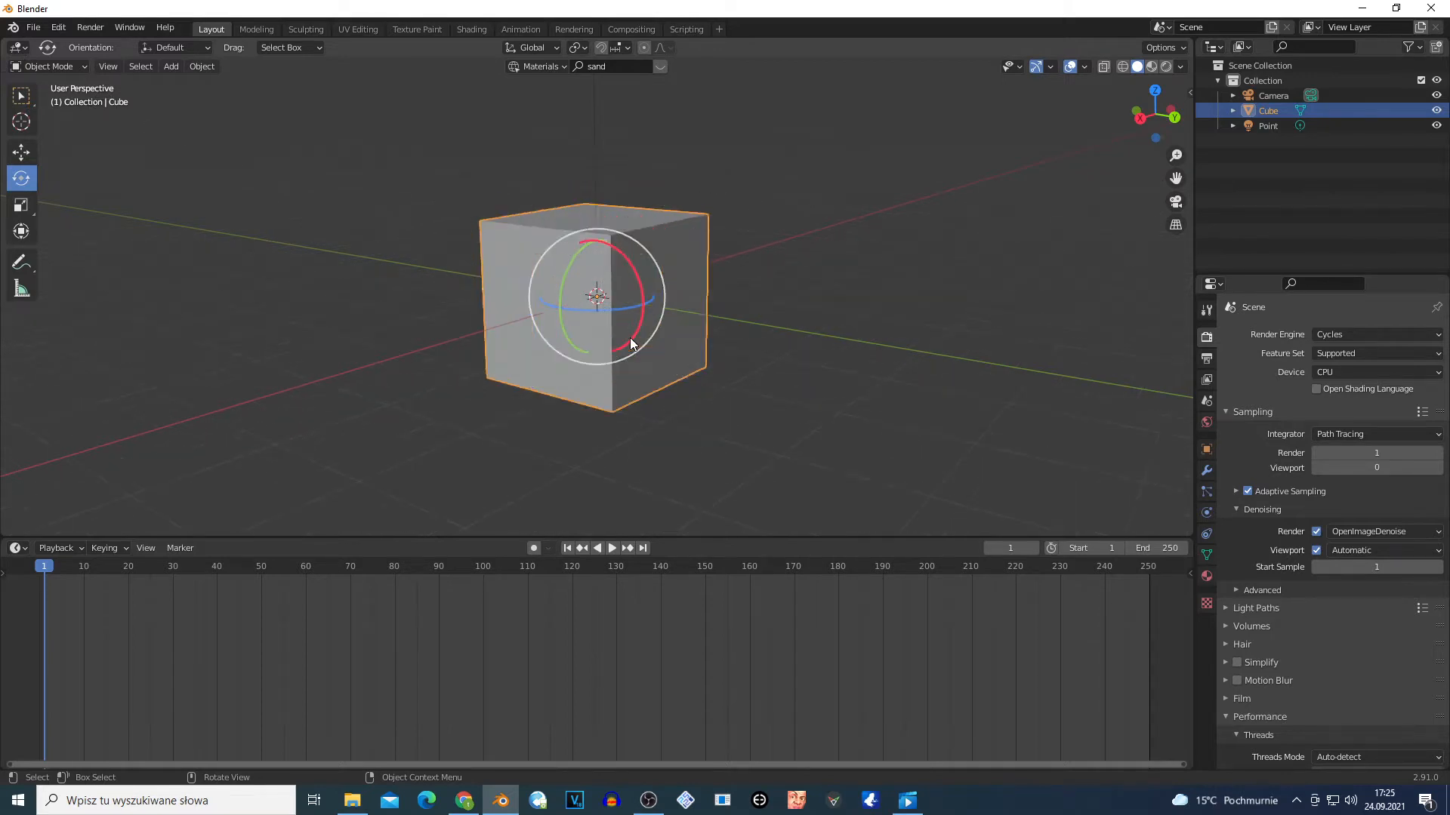
Step: Zoom the view on the default cube before deleting it
scroll(down, 3)
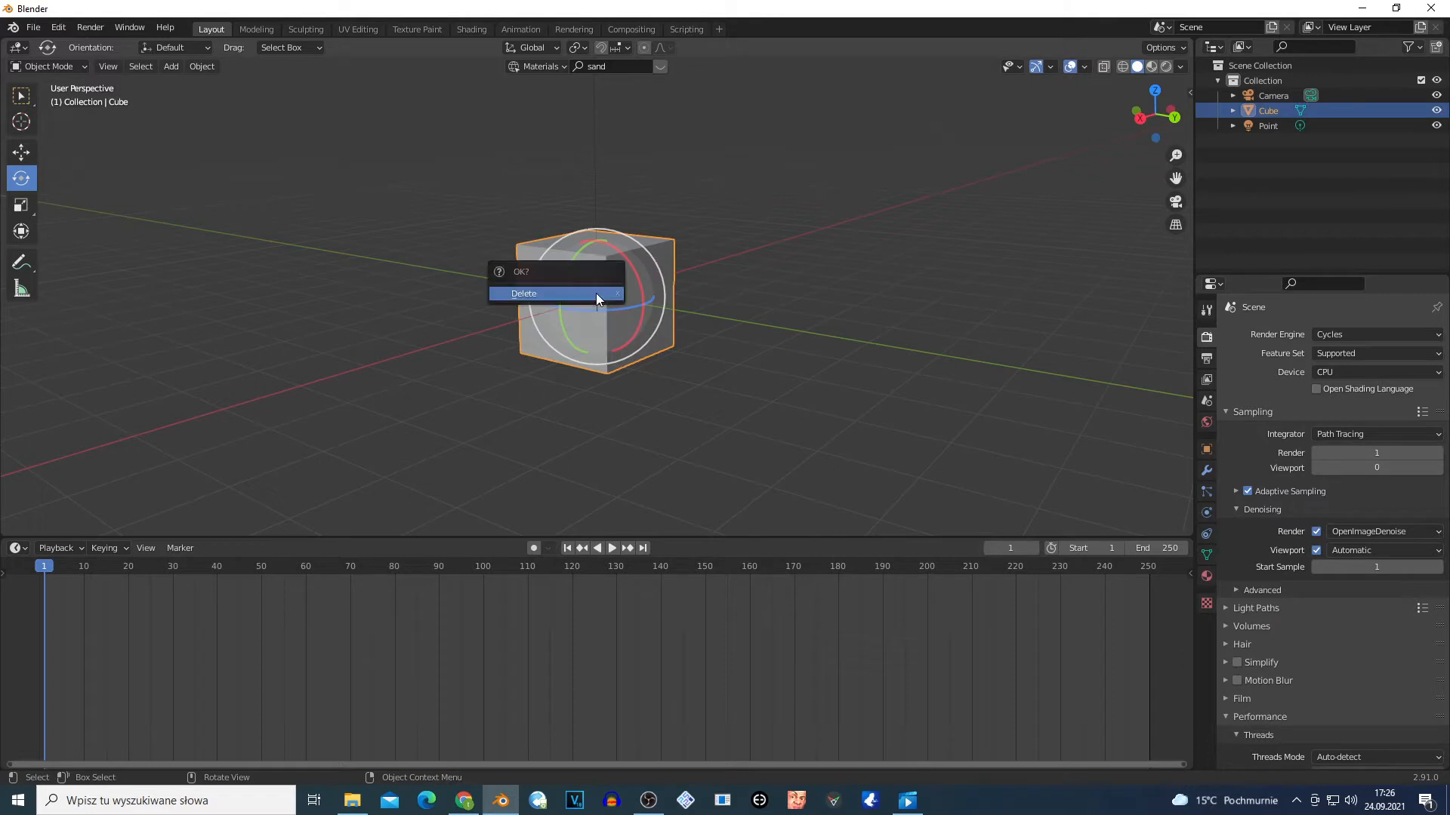
Step: Delete the cube, add a plane mesh and scale it up much larger
click(524, 293)
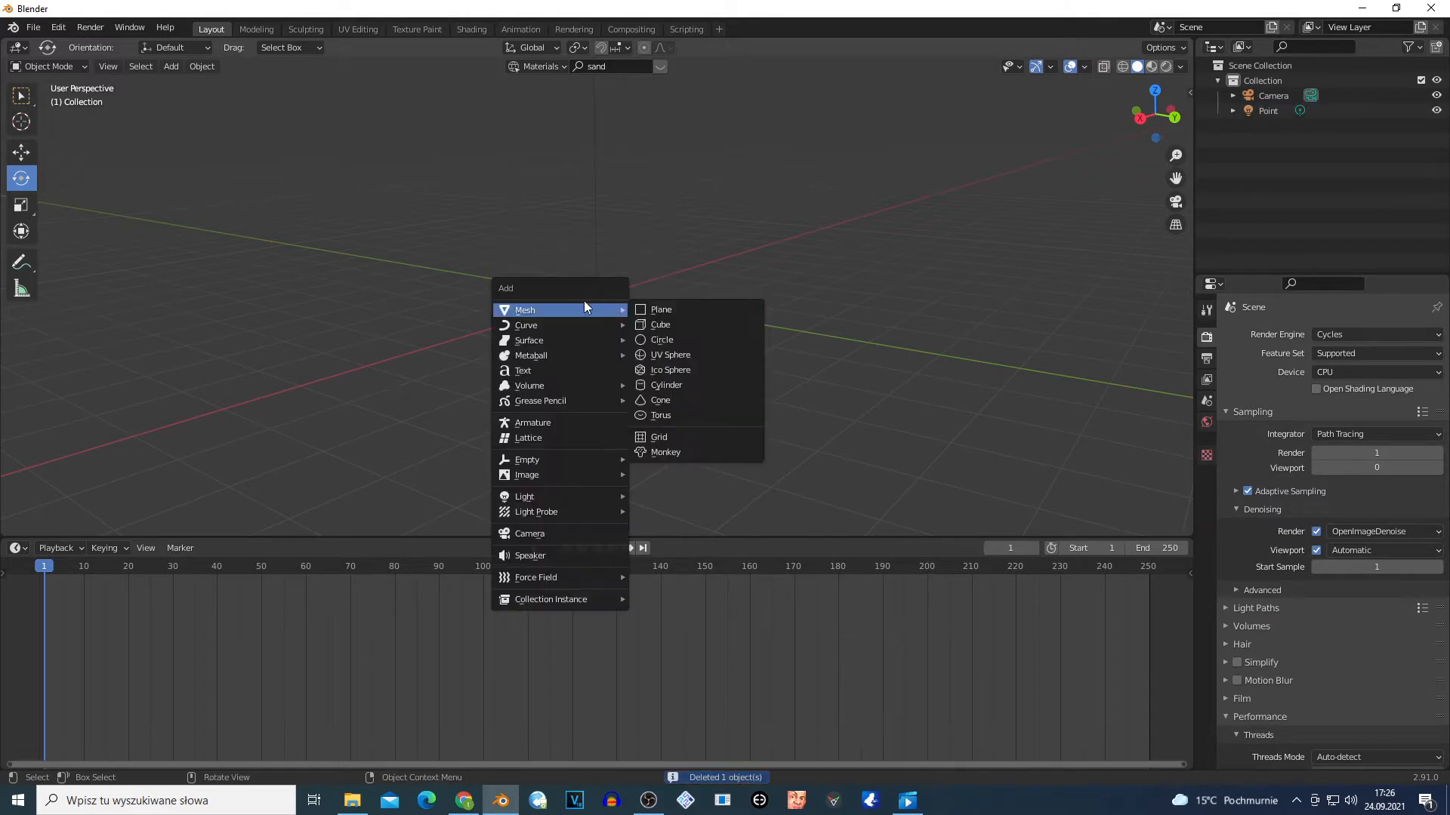
click(661, 308)
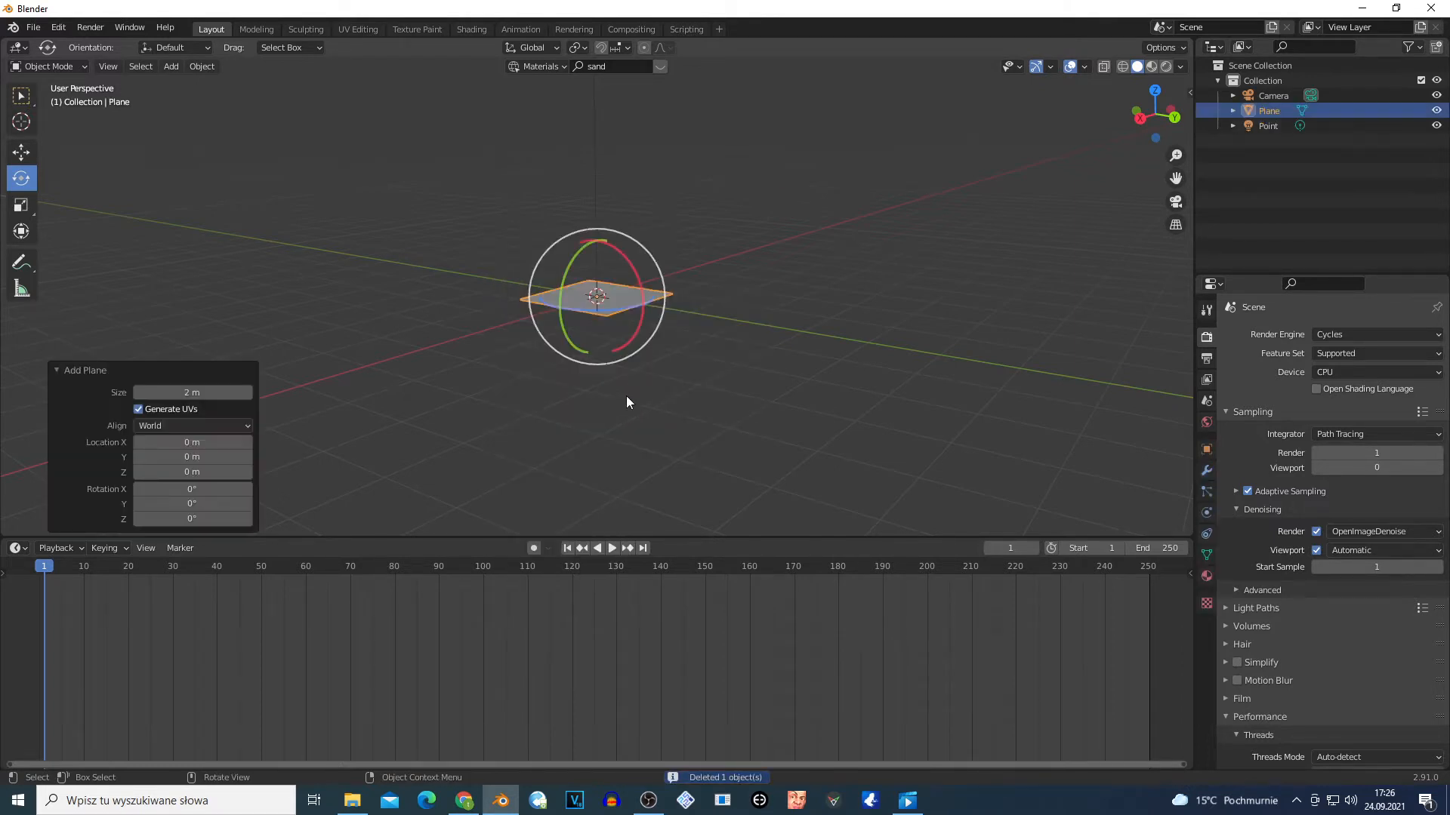
key(s)
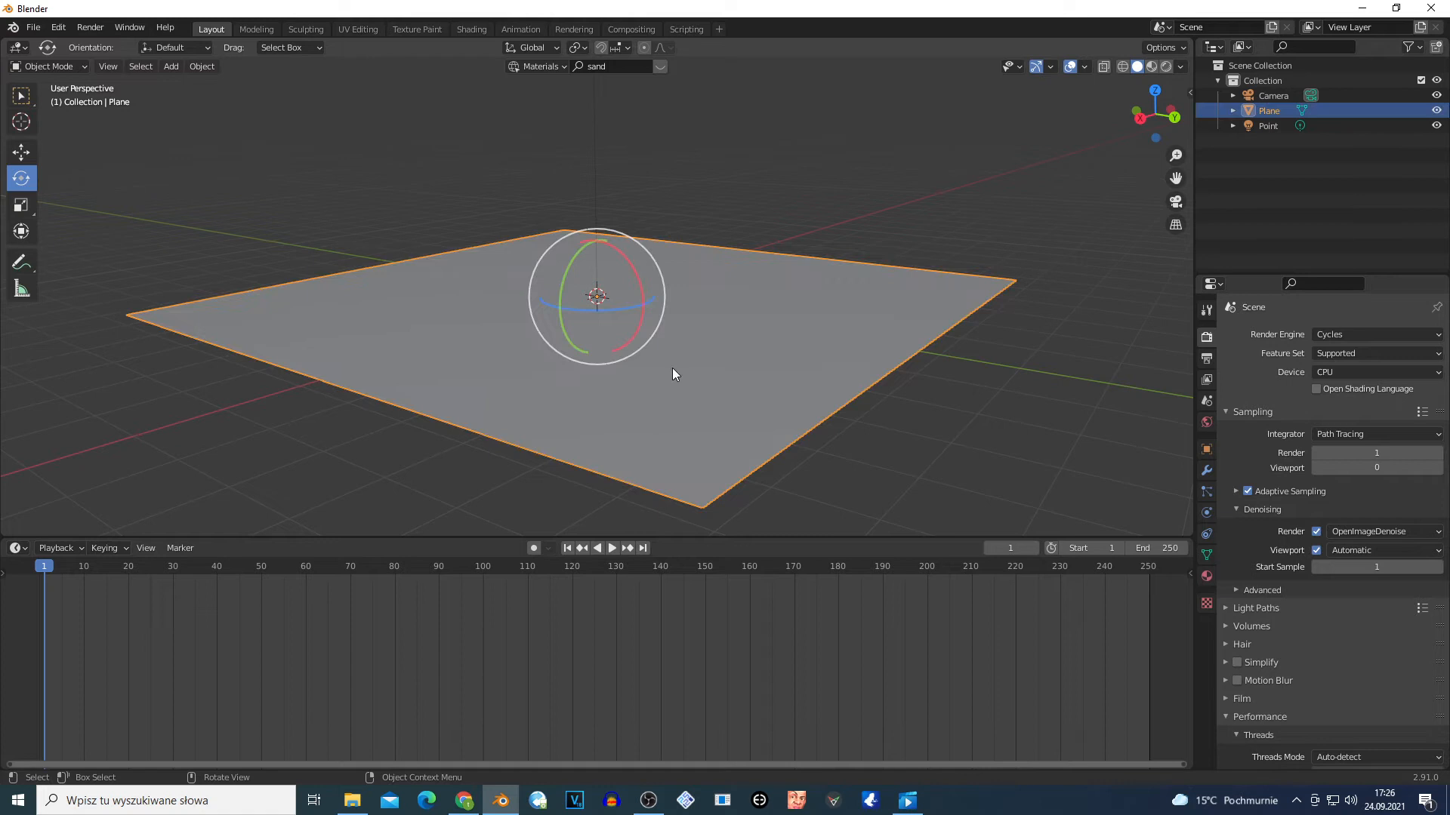
Step: Subdivide the plane with 100 cuts in Edit Mode and return to Object Mode
key(Tab)
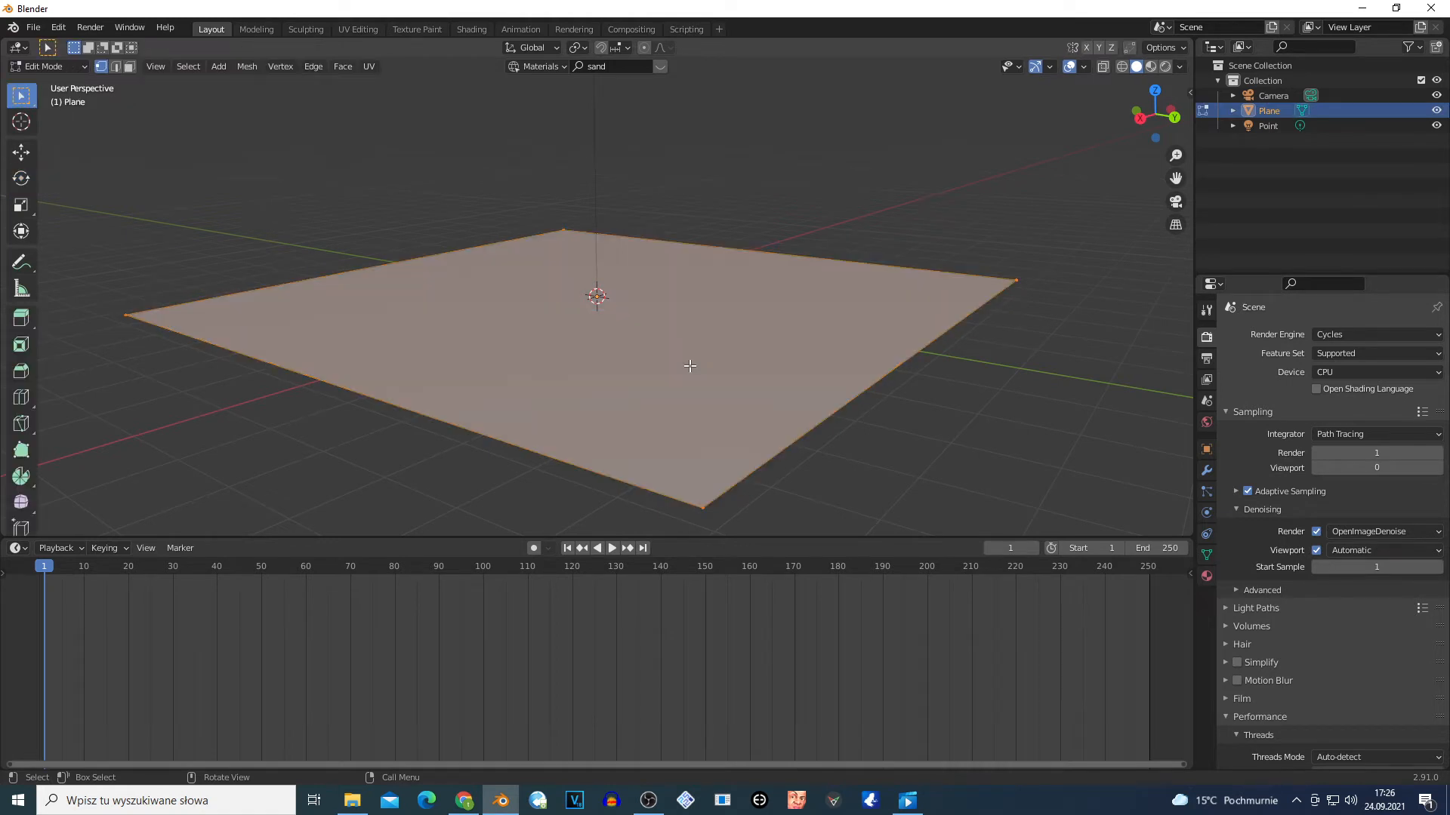
right_click(689, 365)
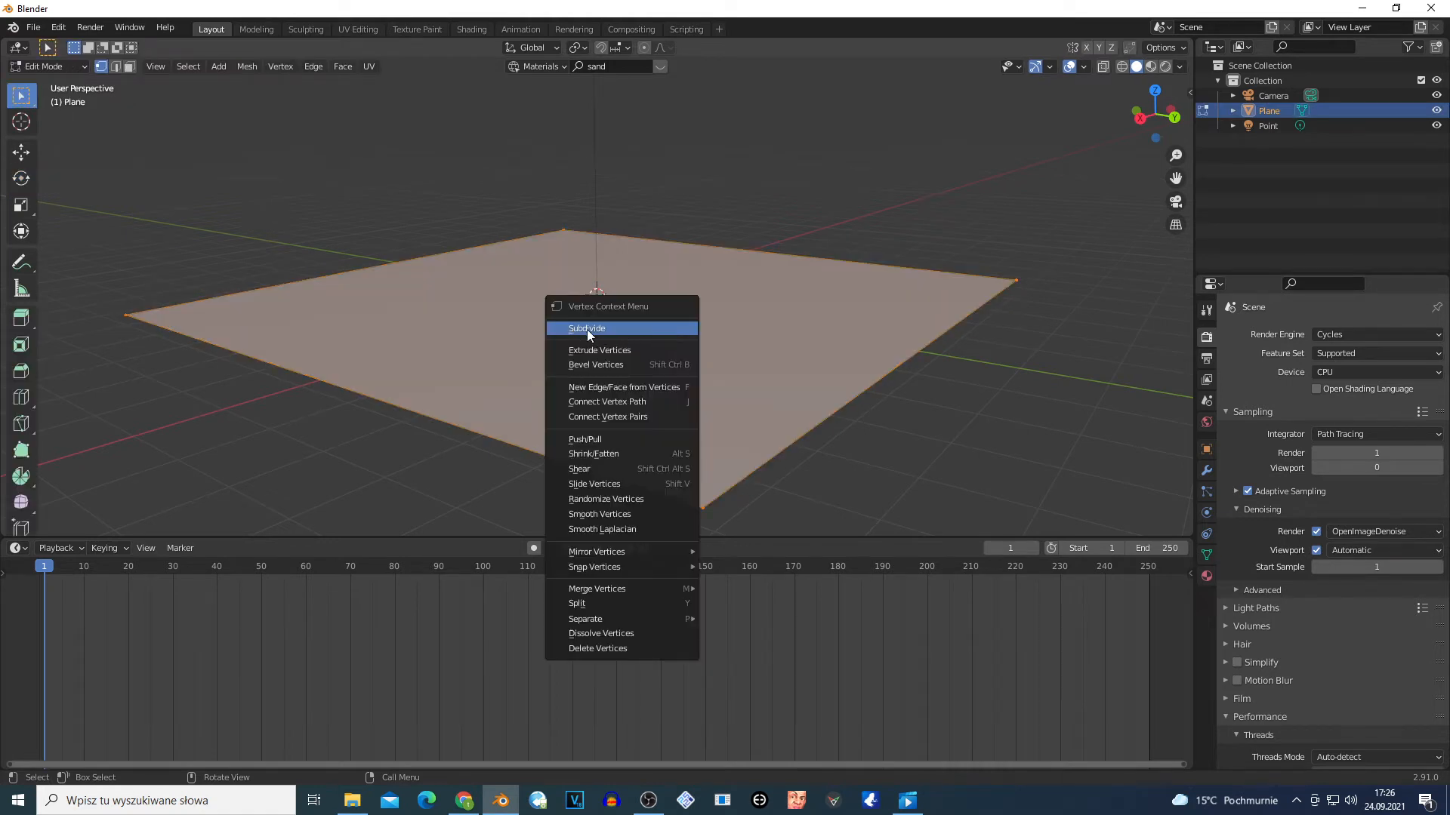
click(586, 328)
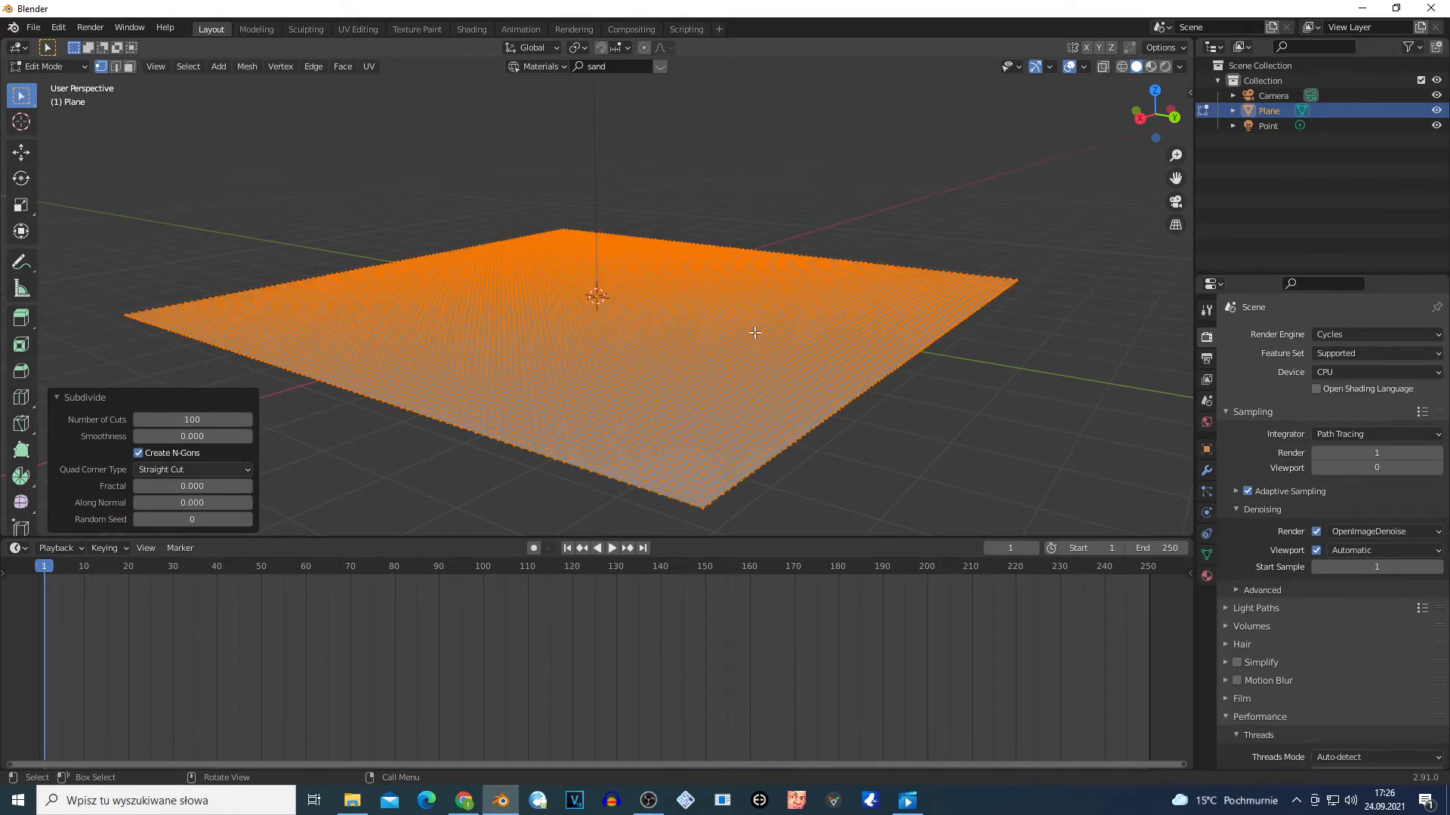
key(Tab)
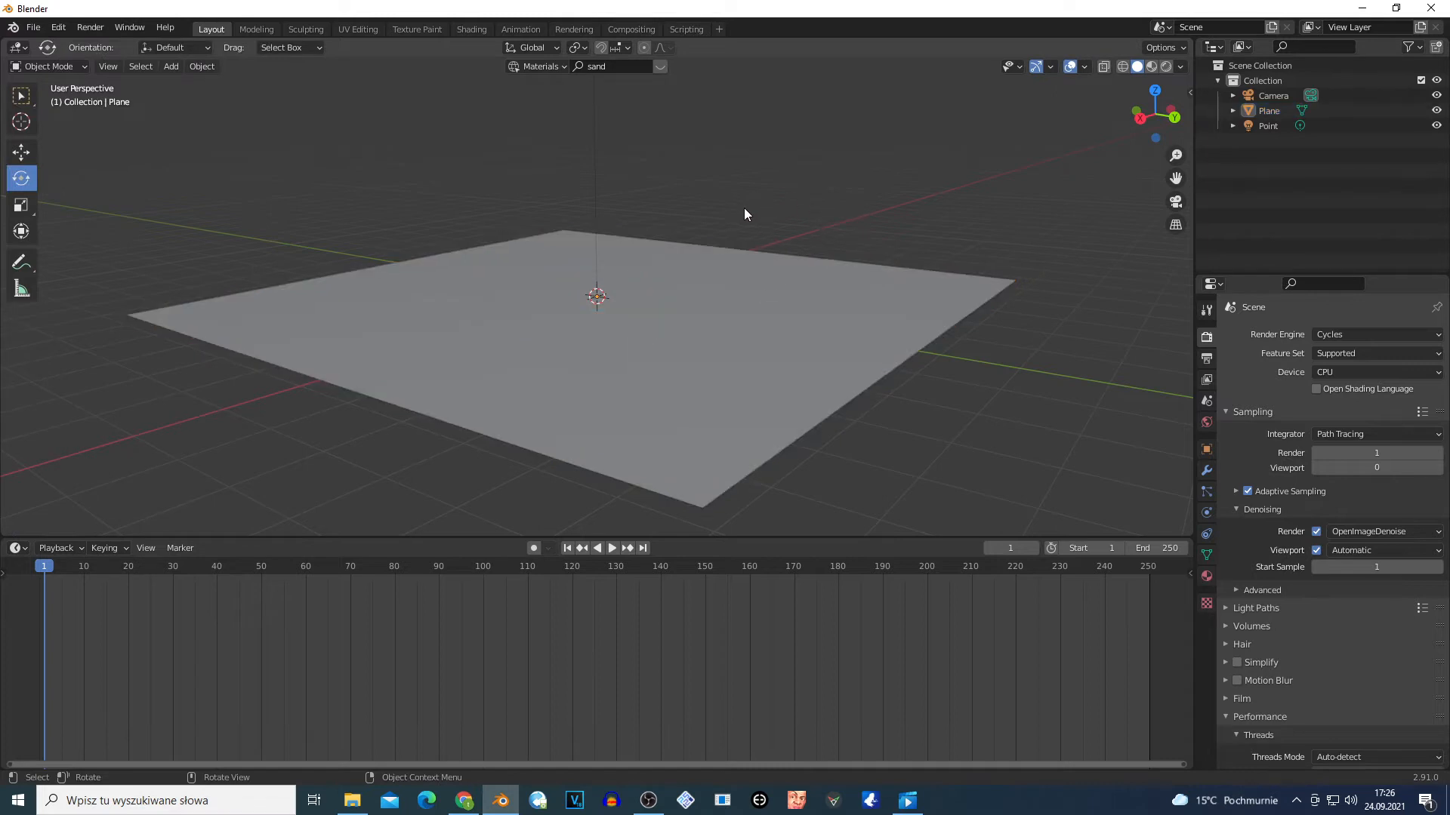
Step: Add a particle system to the plane and set its type to Hair
click(805, 413)
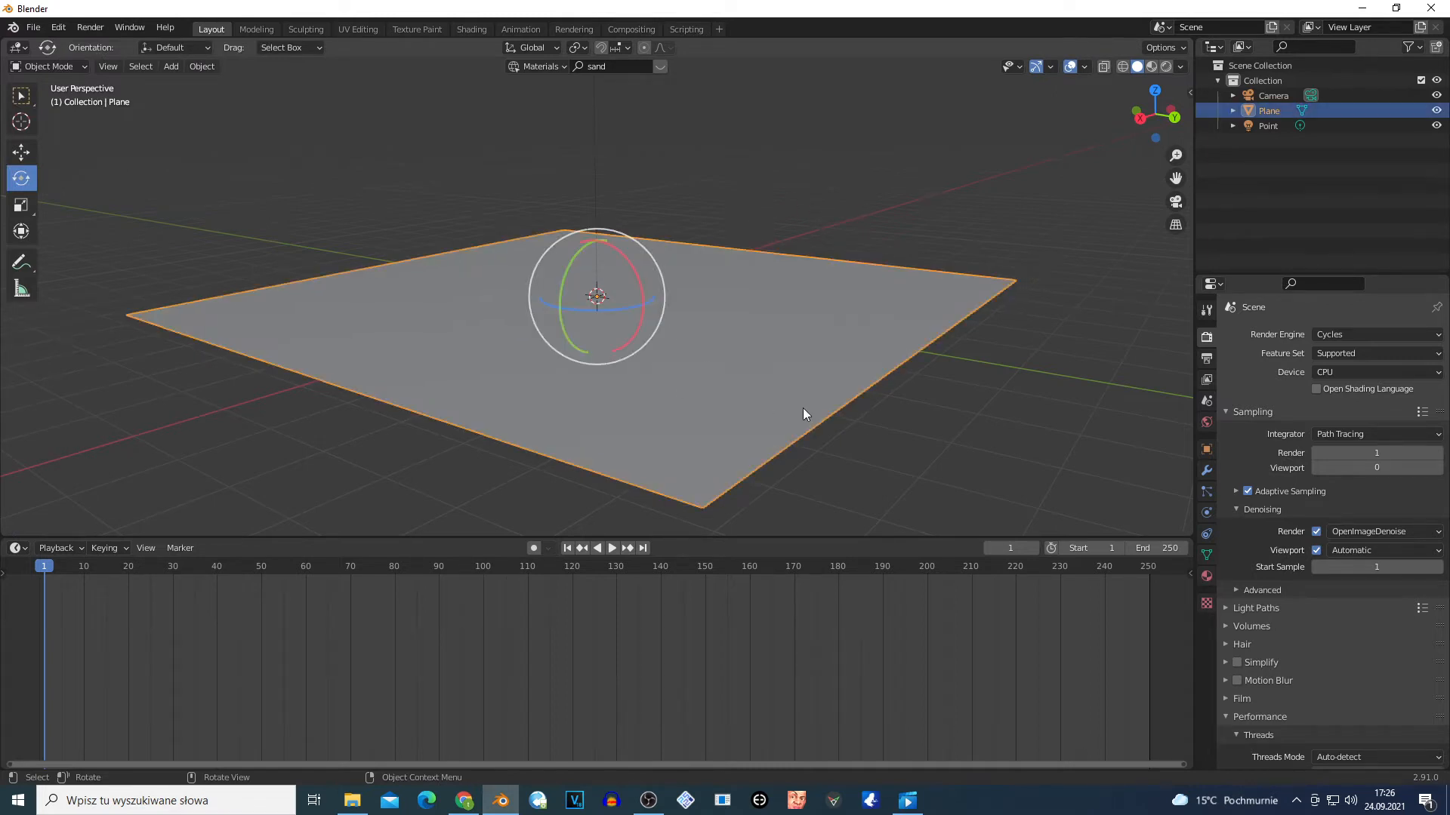
click(1205, 491)
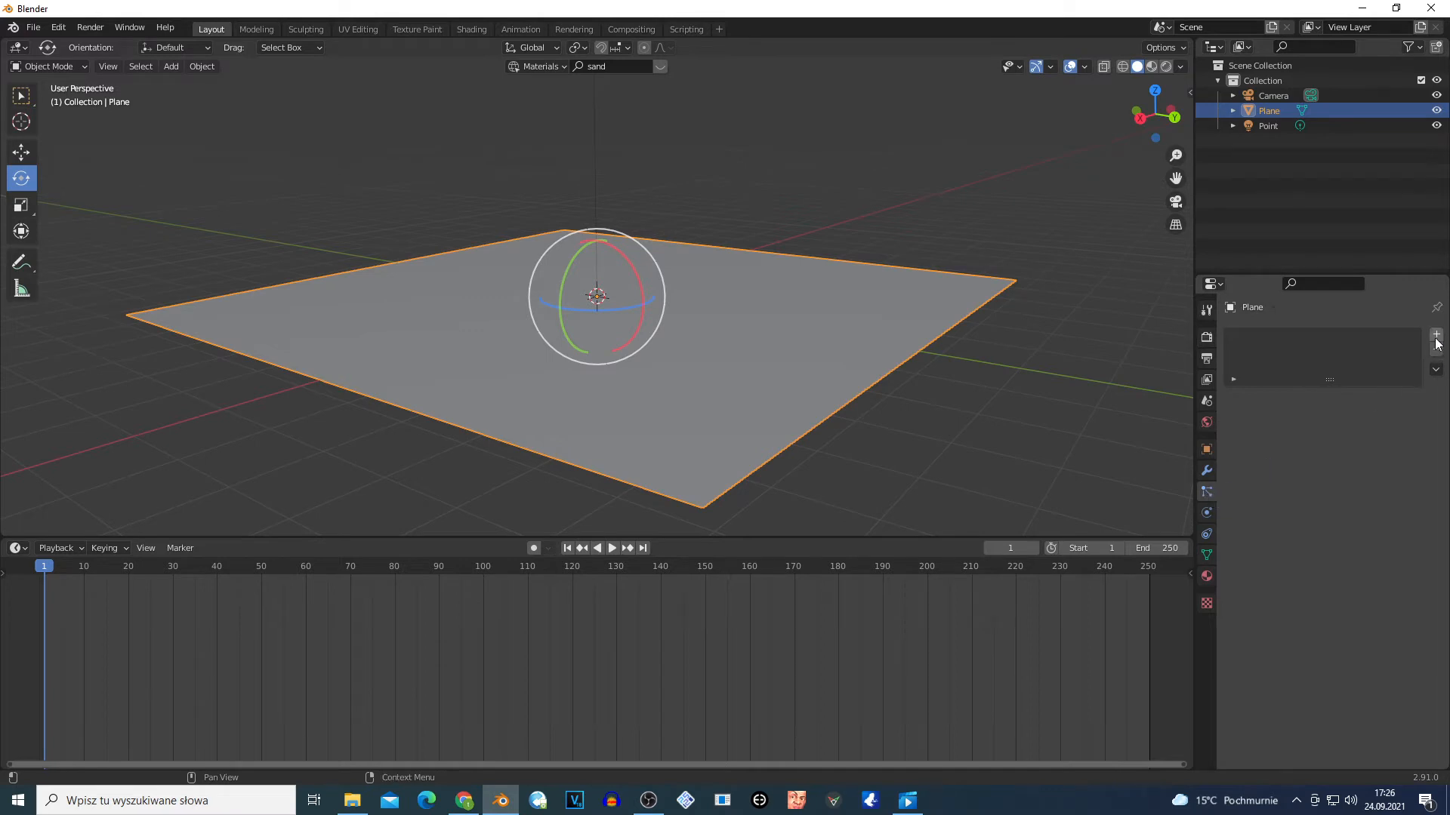
click(1436, 335)
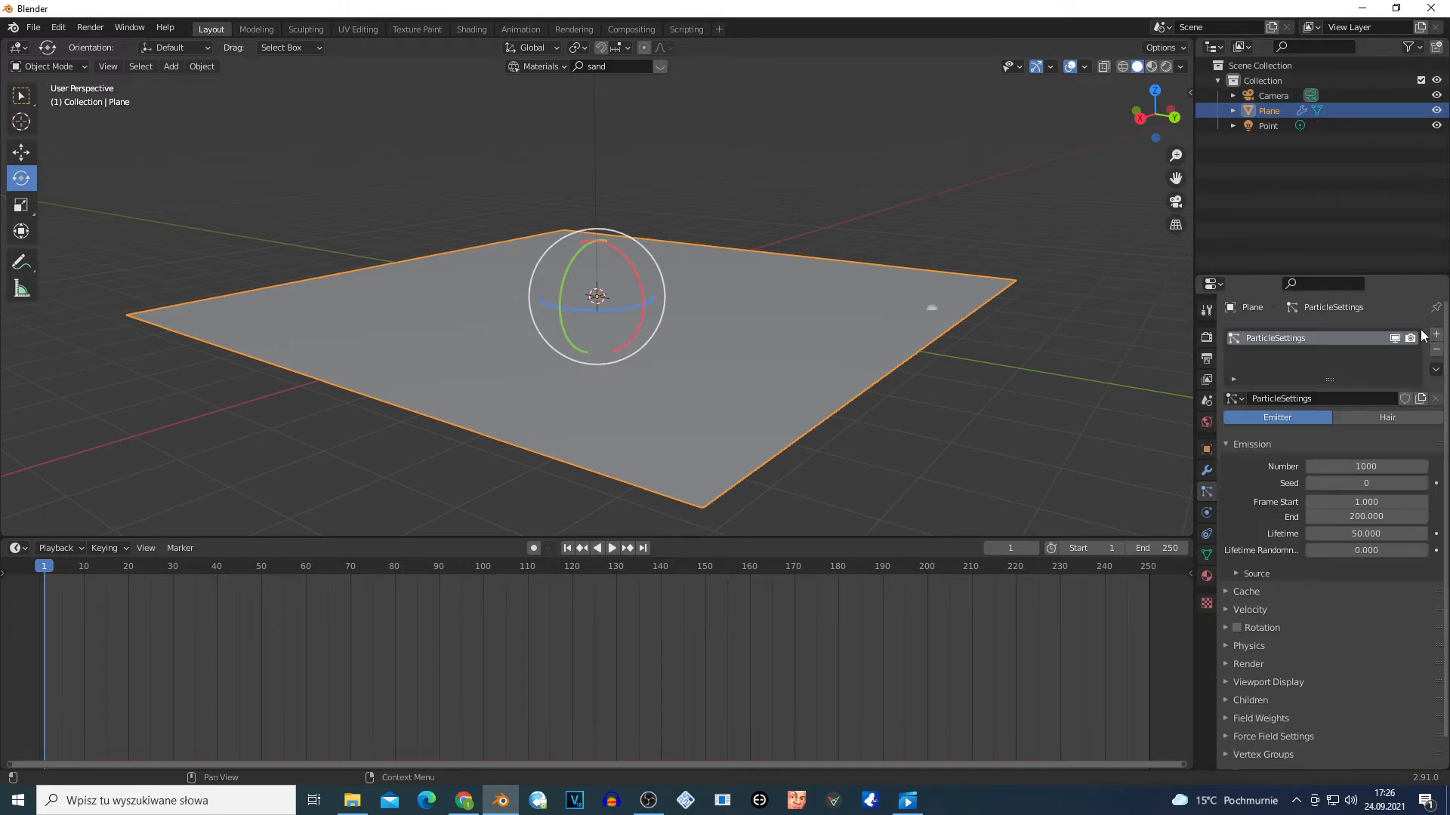
click(1386, 417)
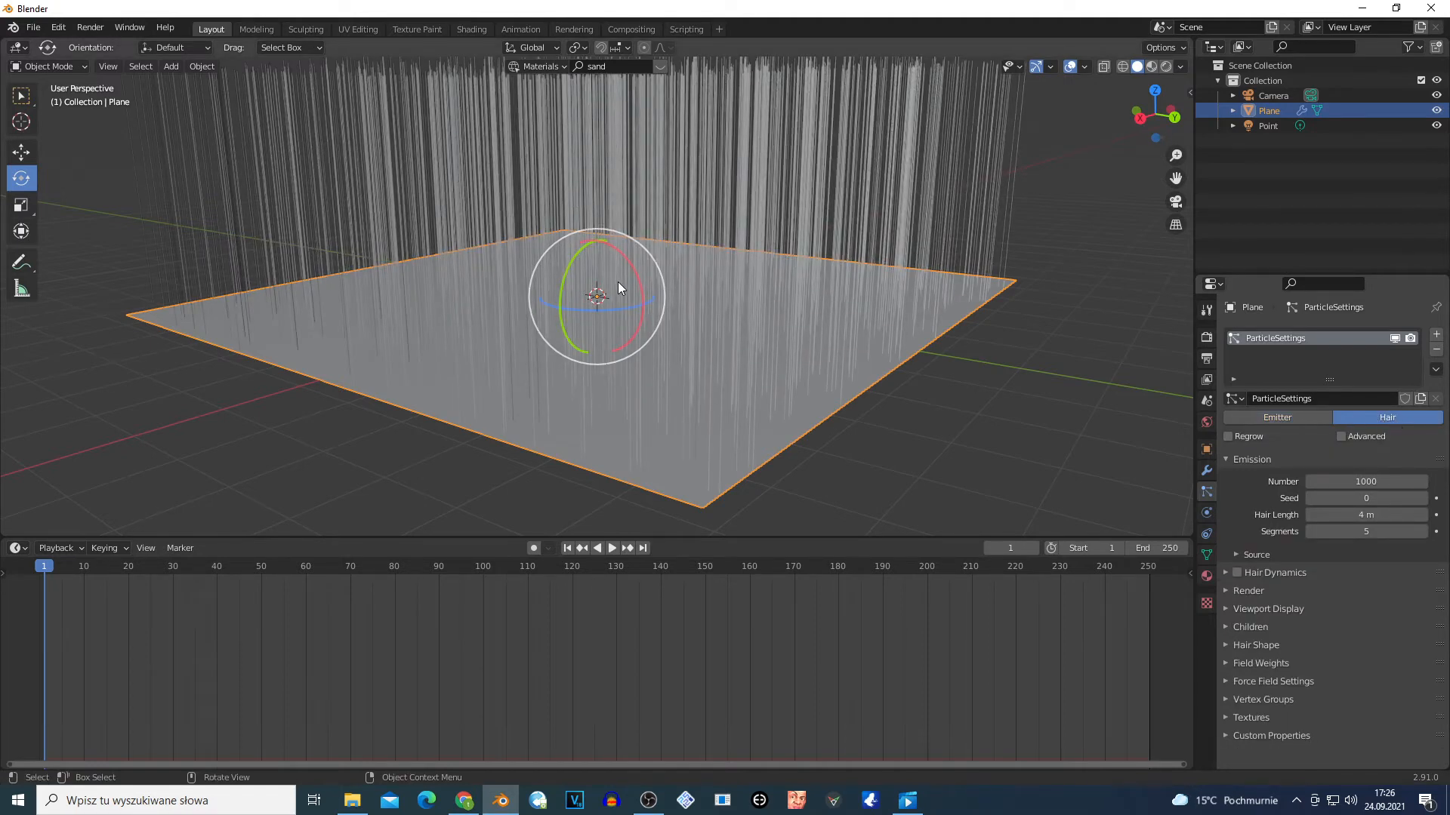
click(171, 64)
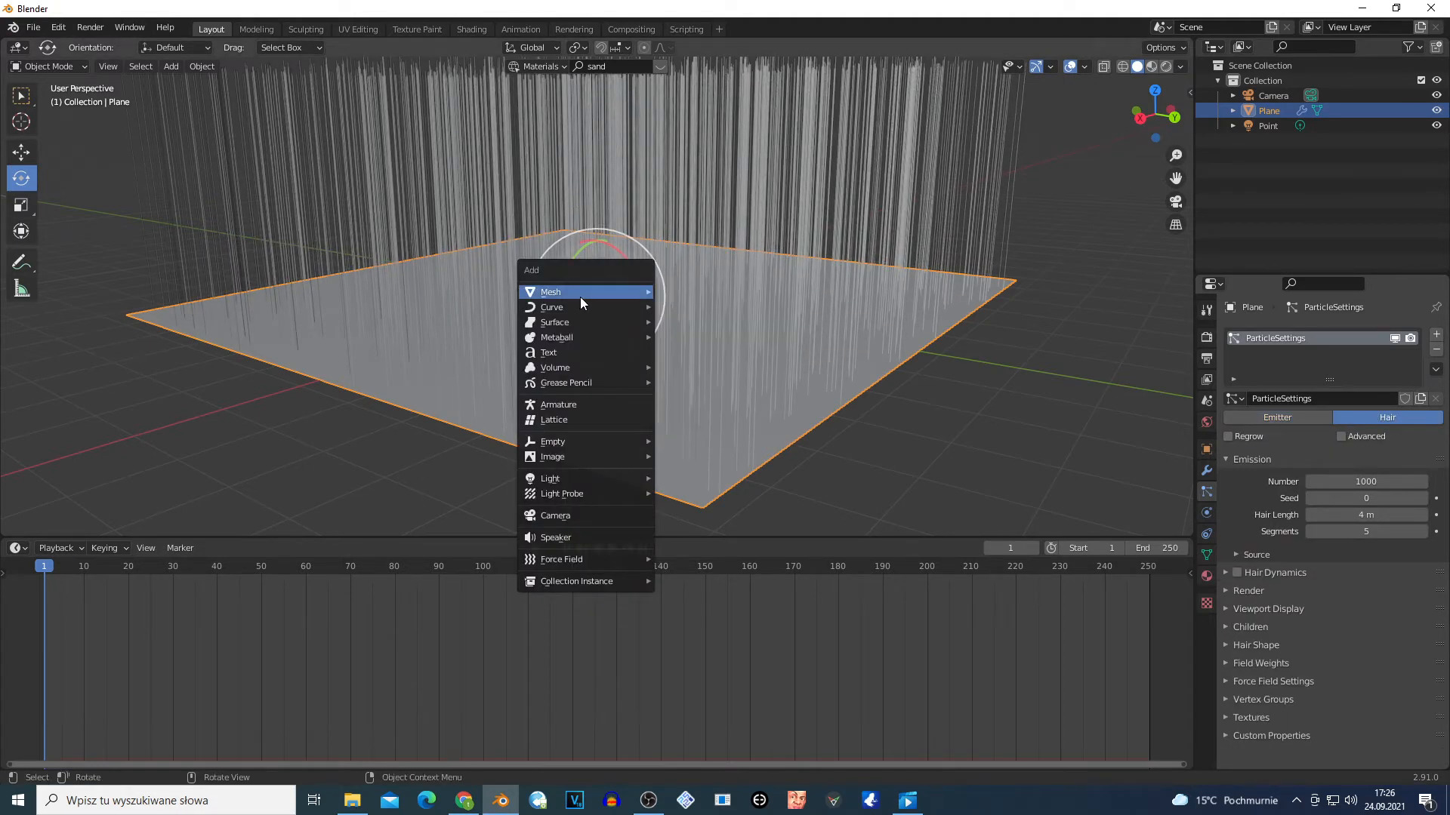
Step: Add a cube mesh beside the plane and reselect the plane
click(550, 291)
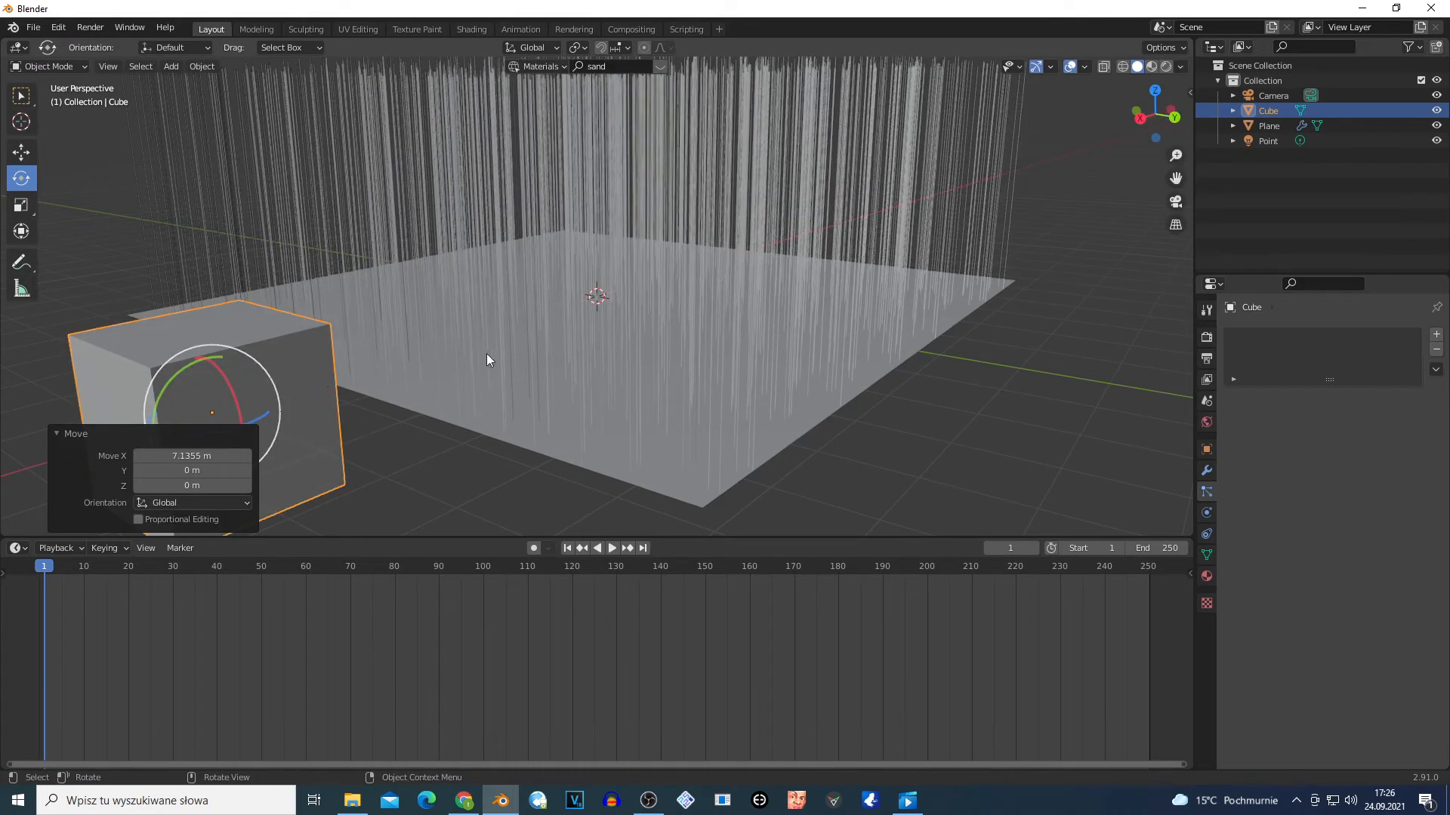
click(1267, 125)
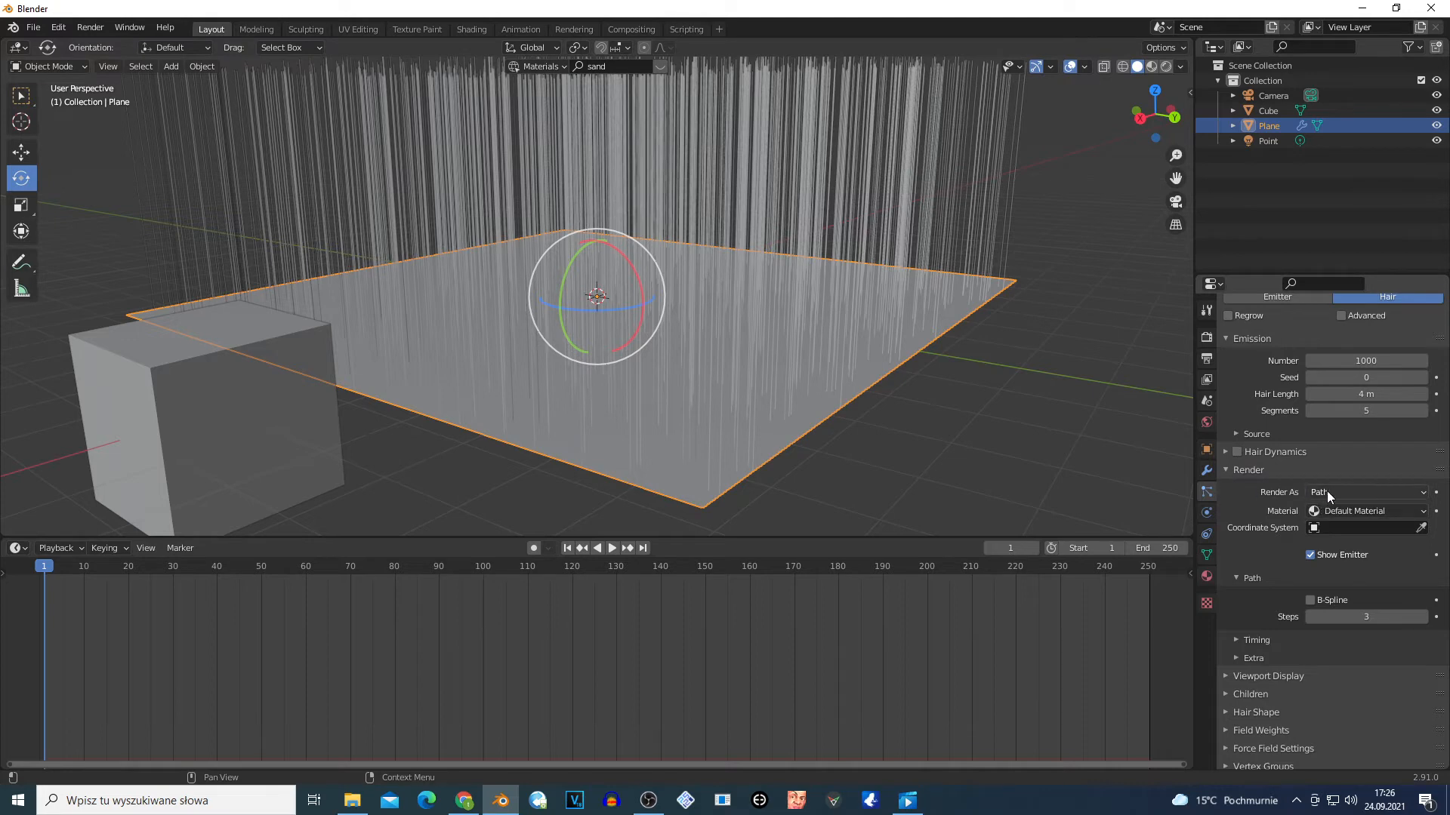
Step: Set Render As to Object and pick the Cube as the hair instance object
click(1363, 492)
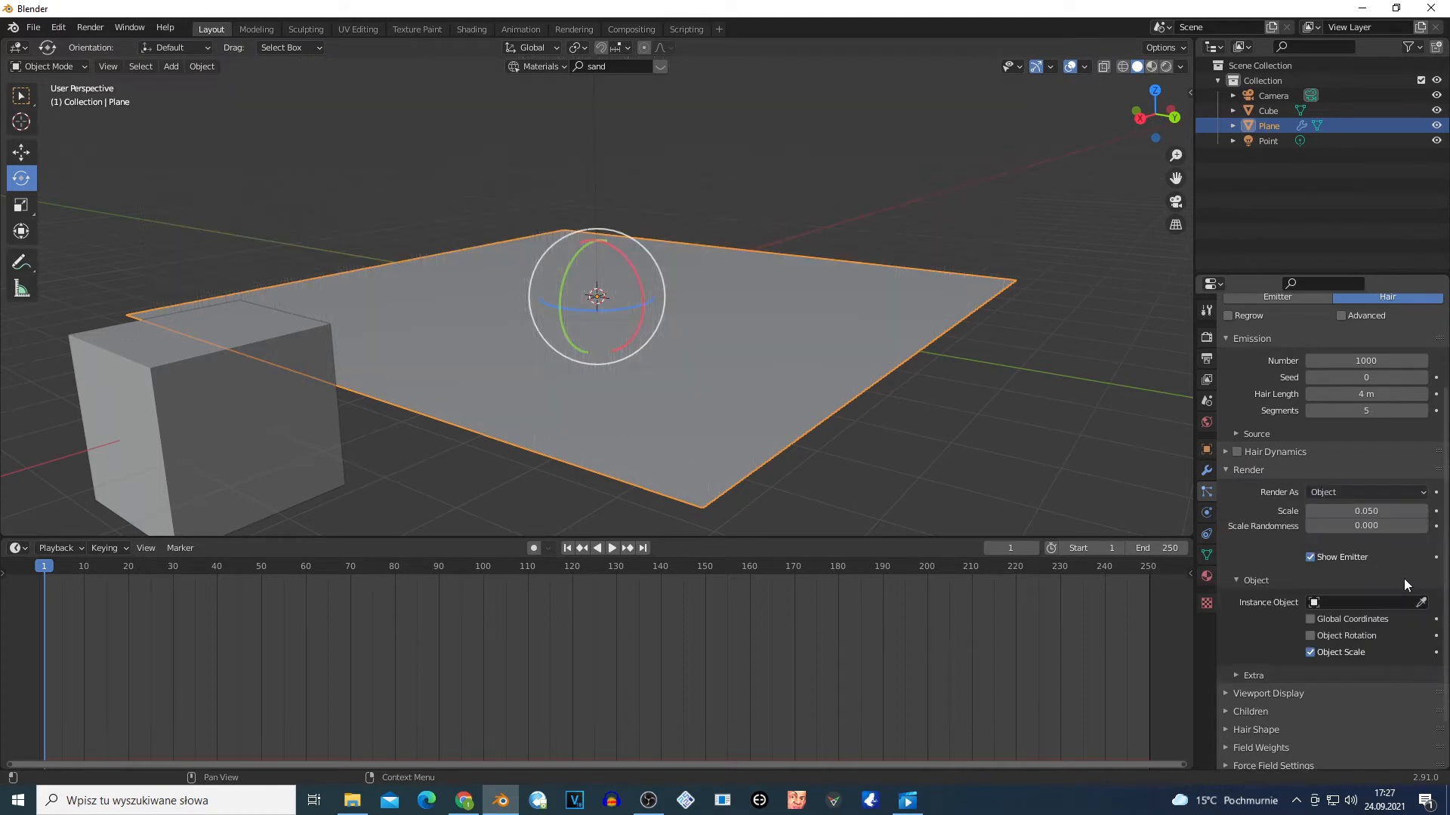
click(1422, 602)
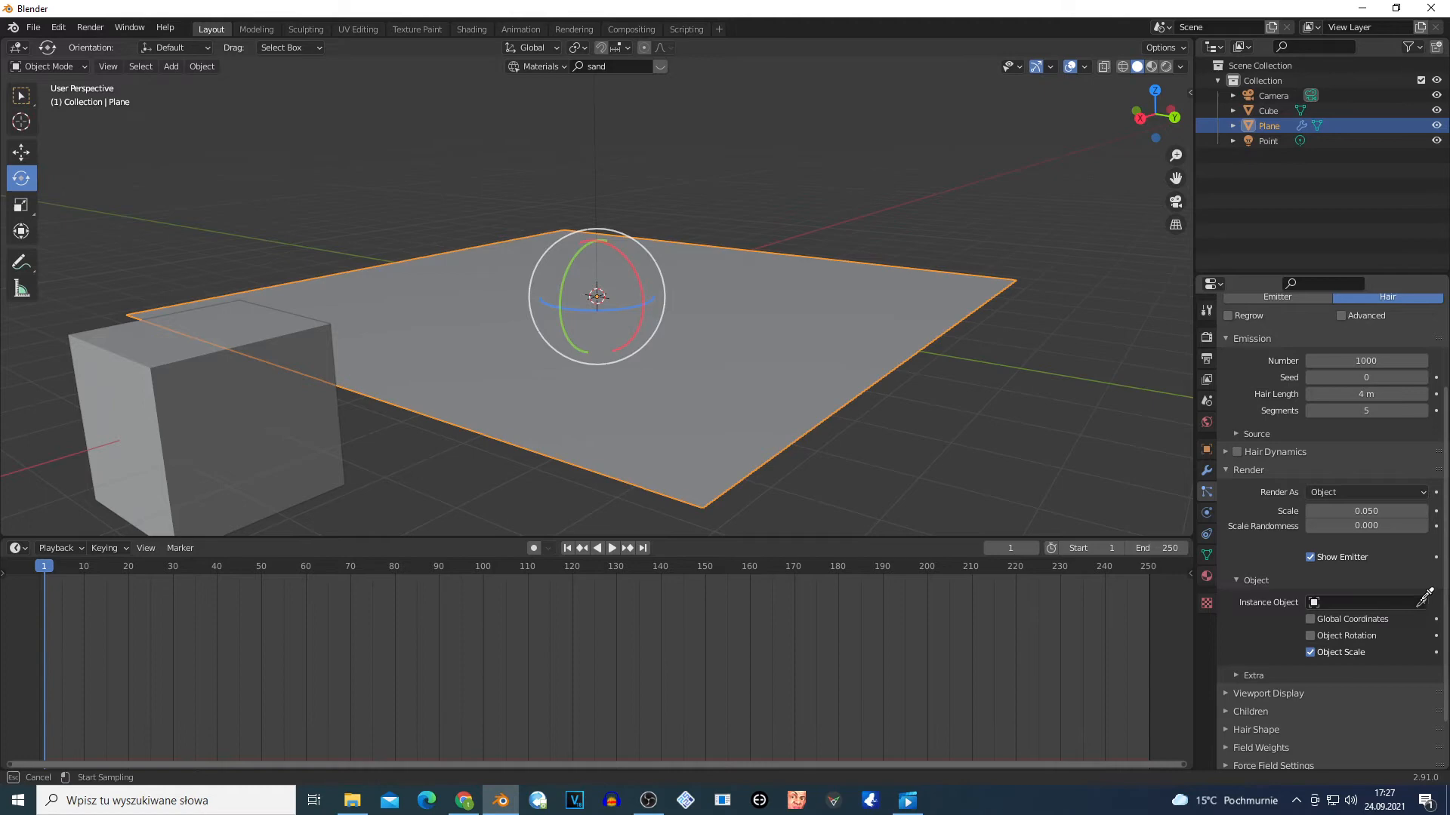
click(1359, 602)
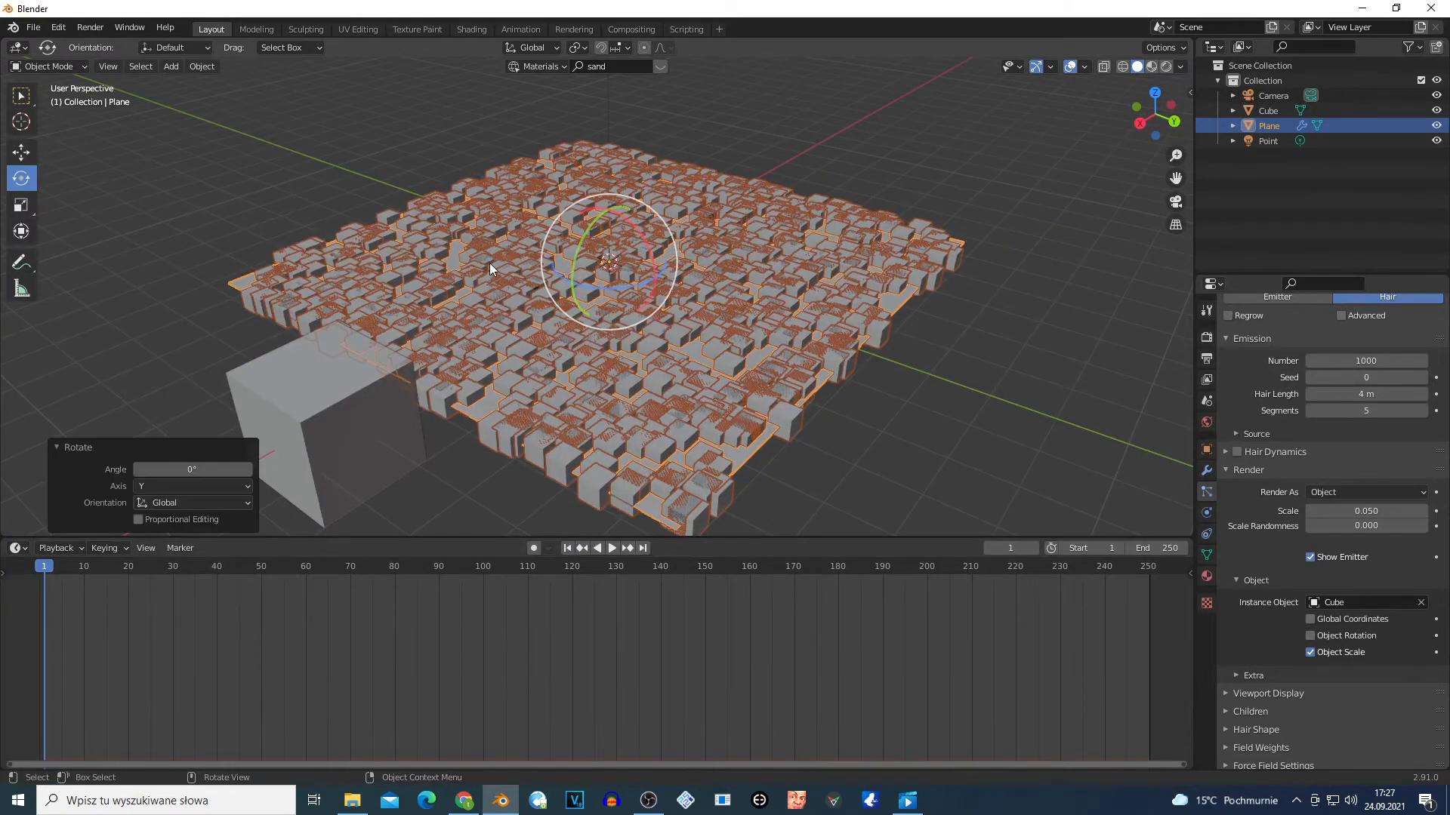
Step: Switch to Weight Paint mode and drive hair Length by the painted vertex group
click(49, 65)
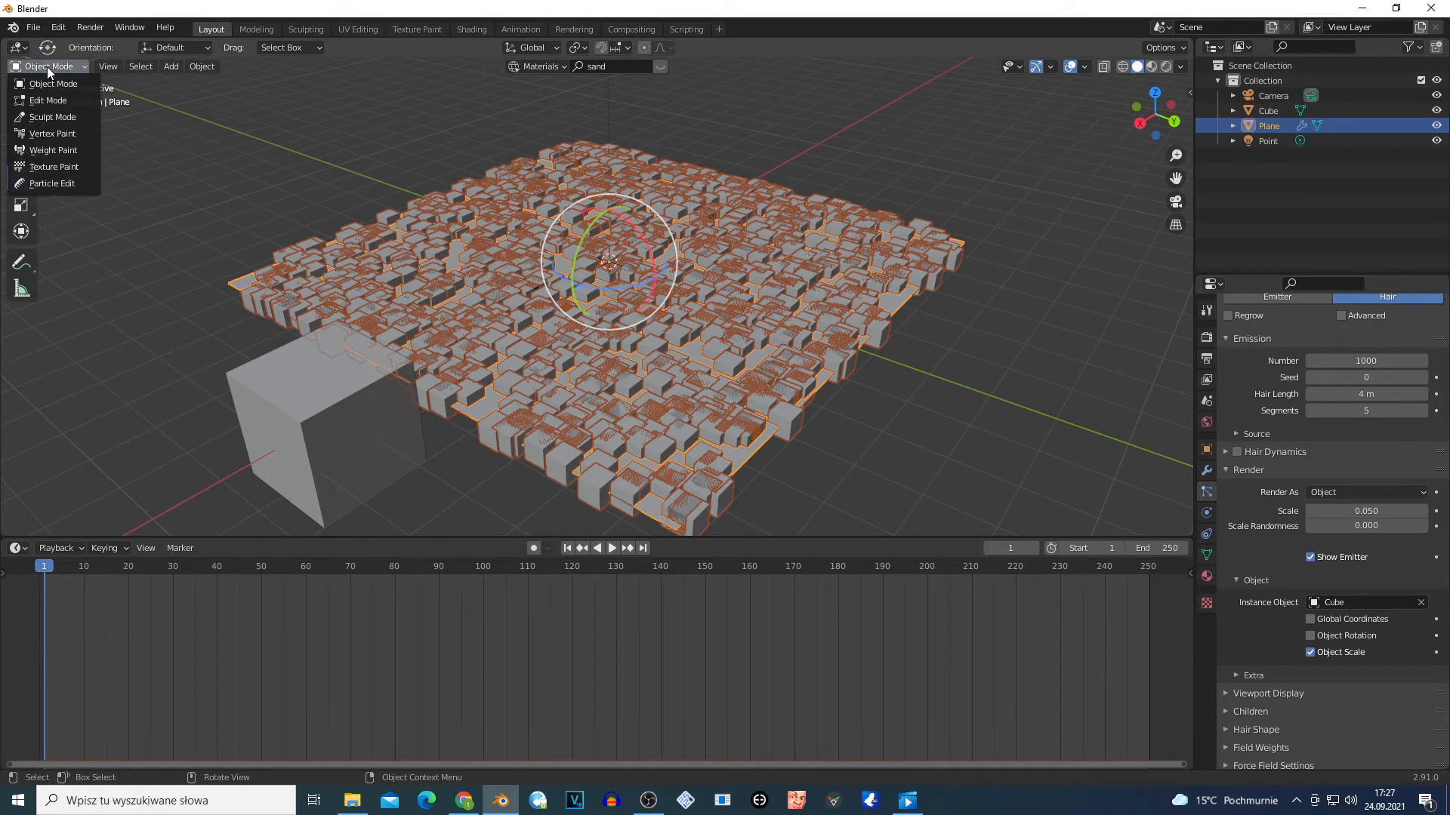
mouse_move(54, 149)
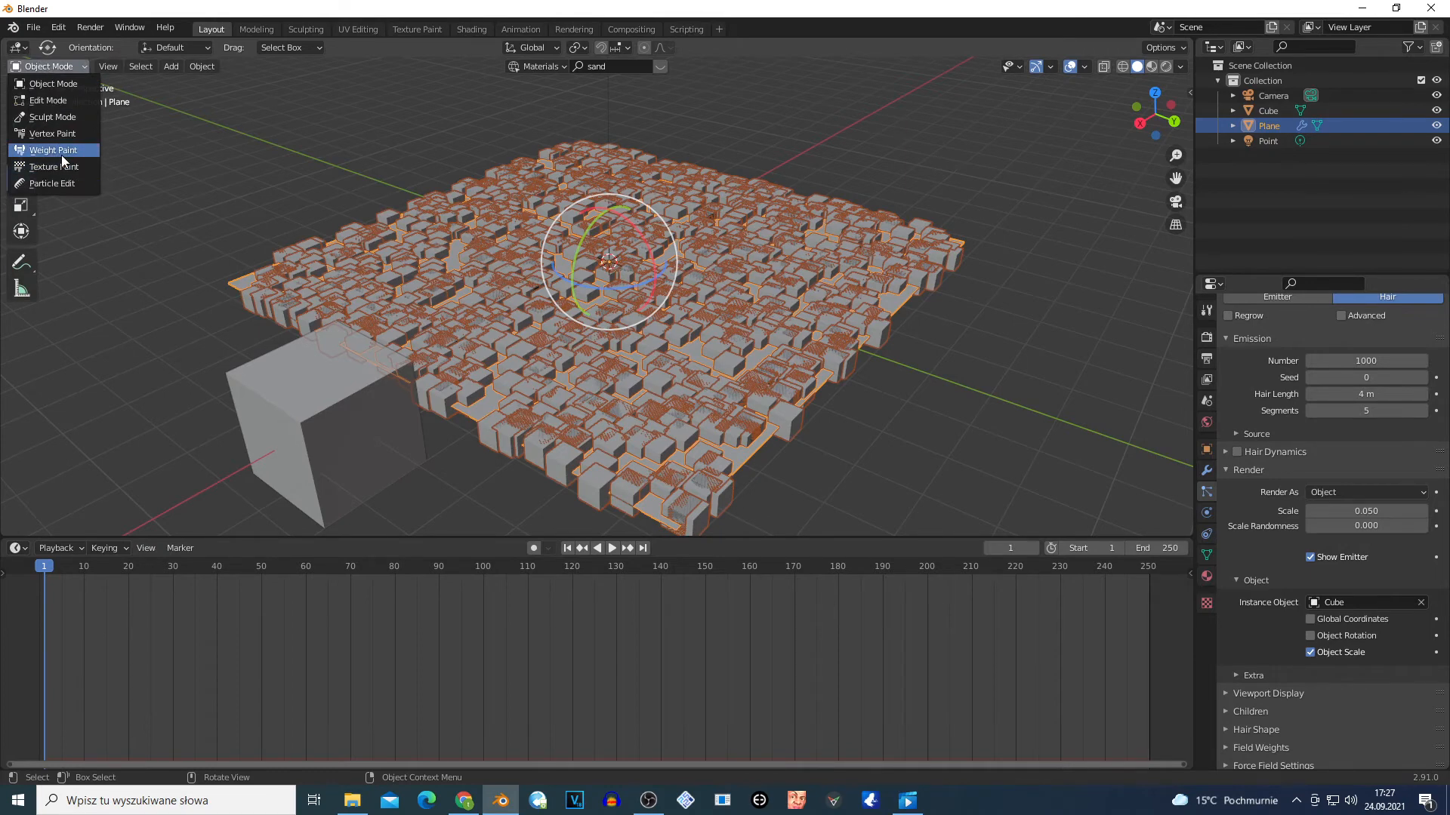
click(53, 150)
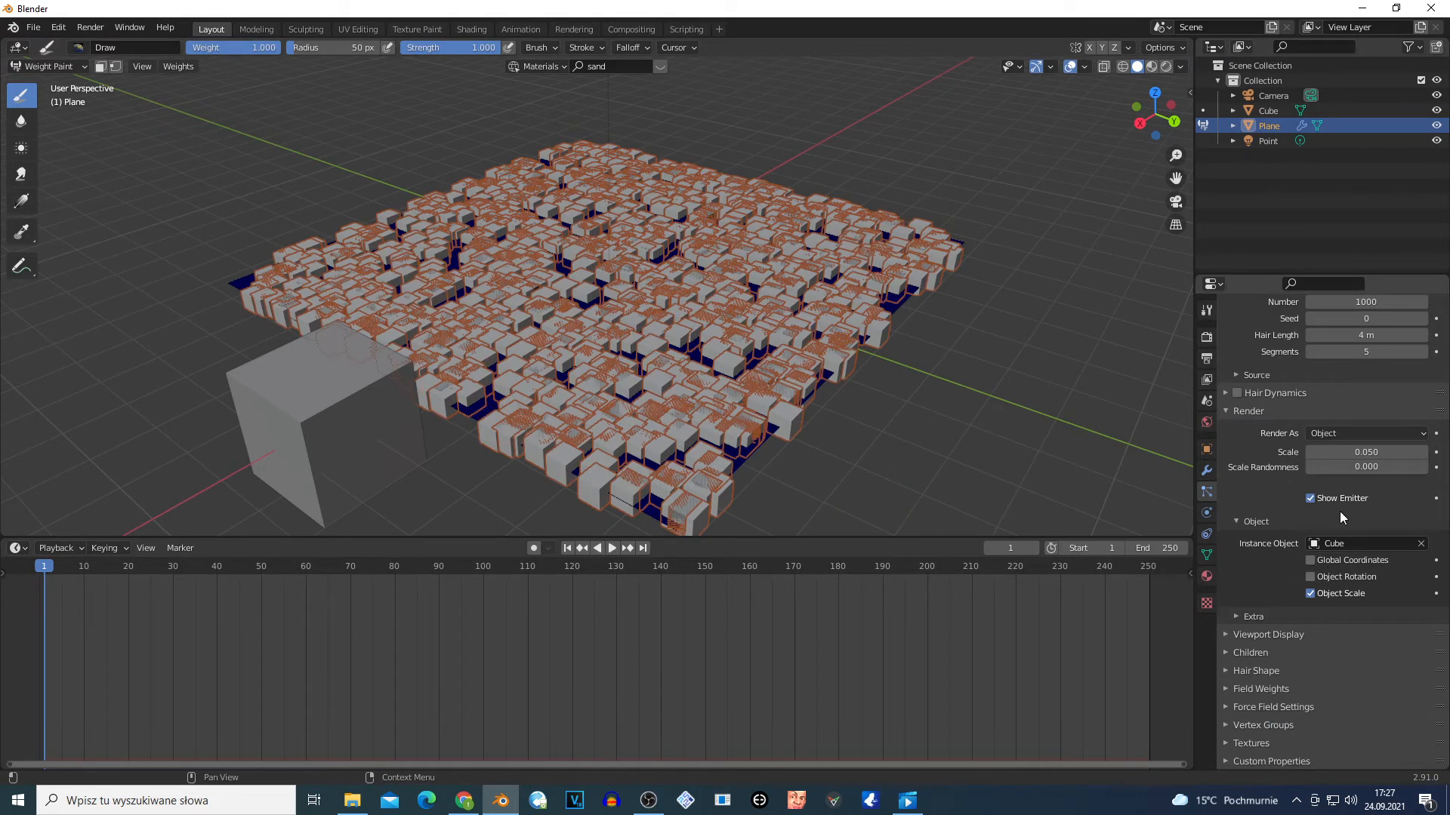
click(1262, 725)
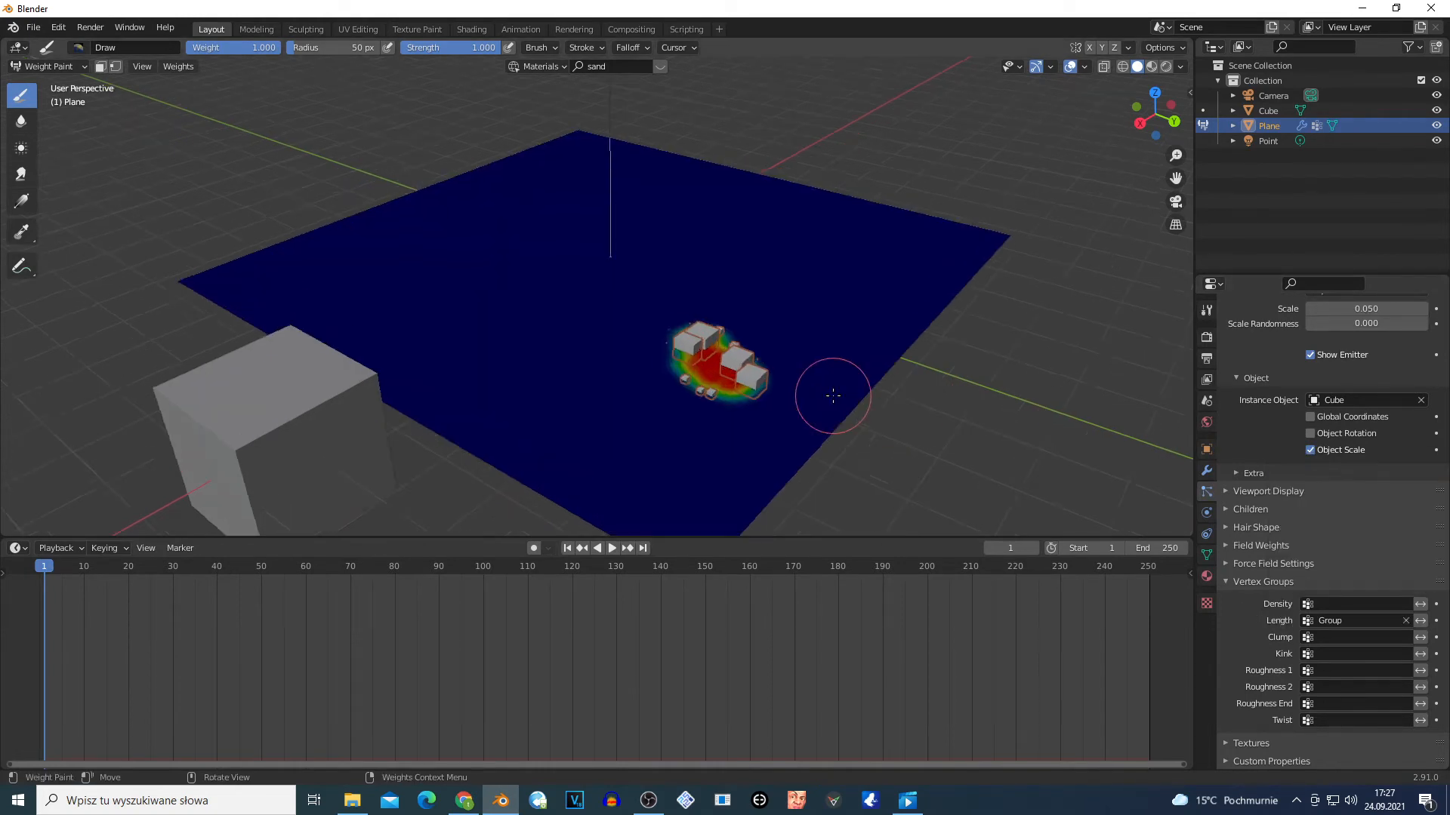
mouse_move(379, 427)
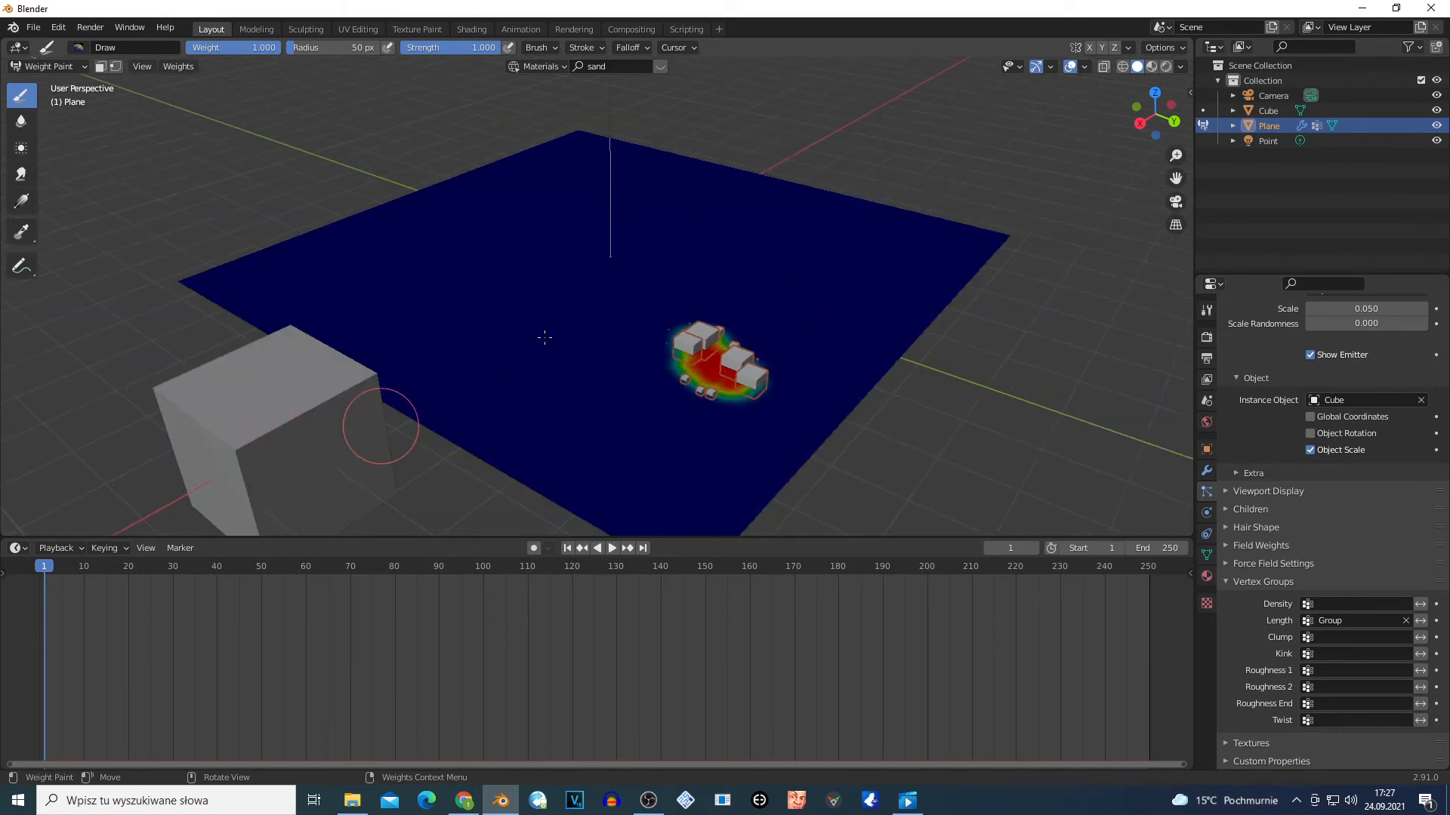
Step: Paint swirling weight strokes across the plane so cube paths wind over its surface
drag(379, 425, 552, 162)
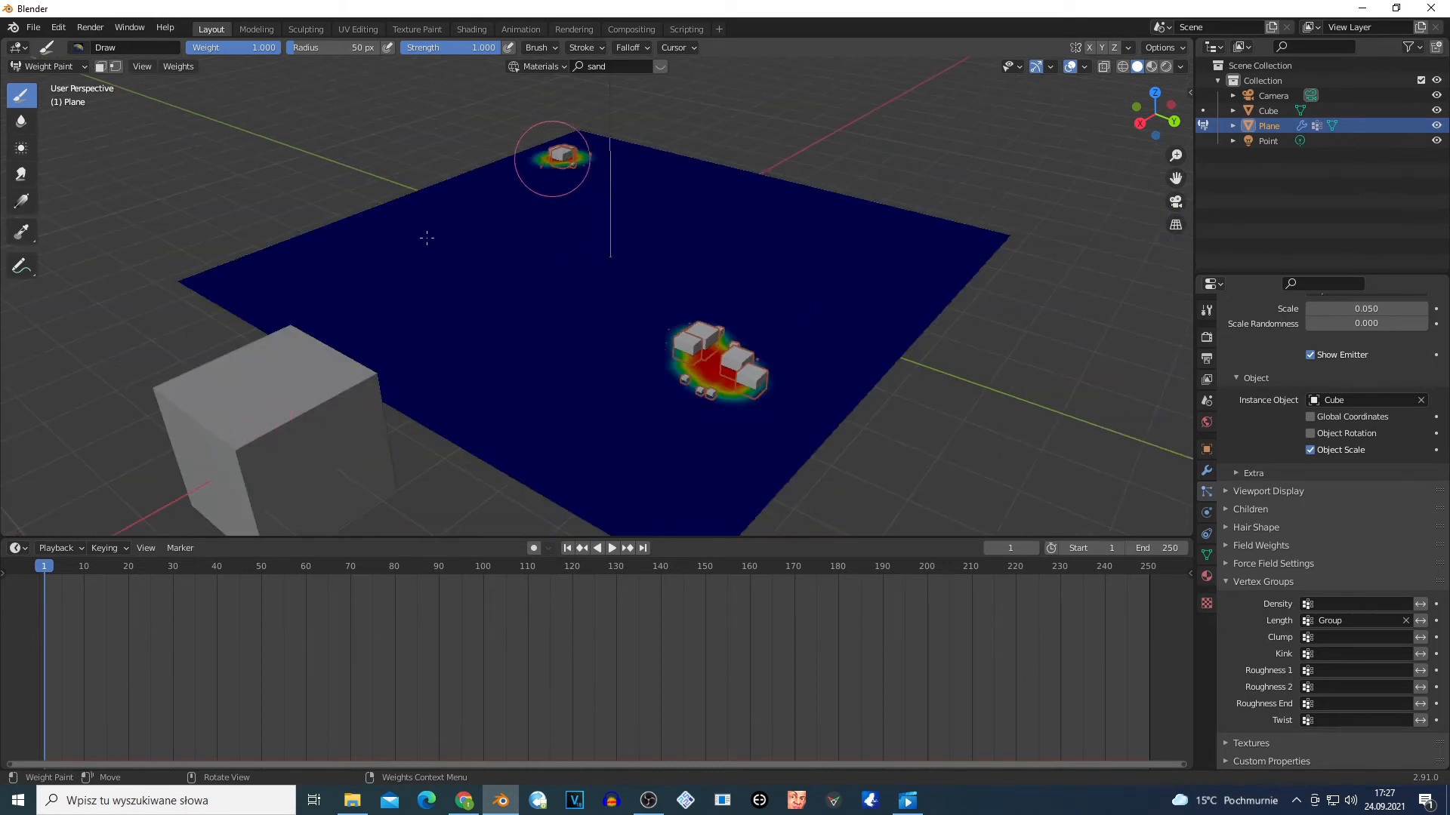
drag(553, 157, 637, 217)
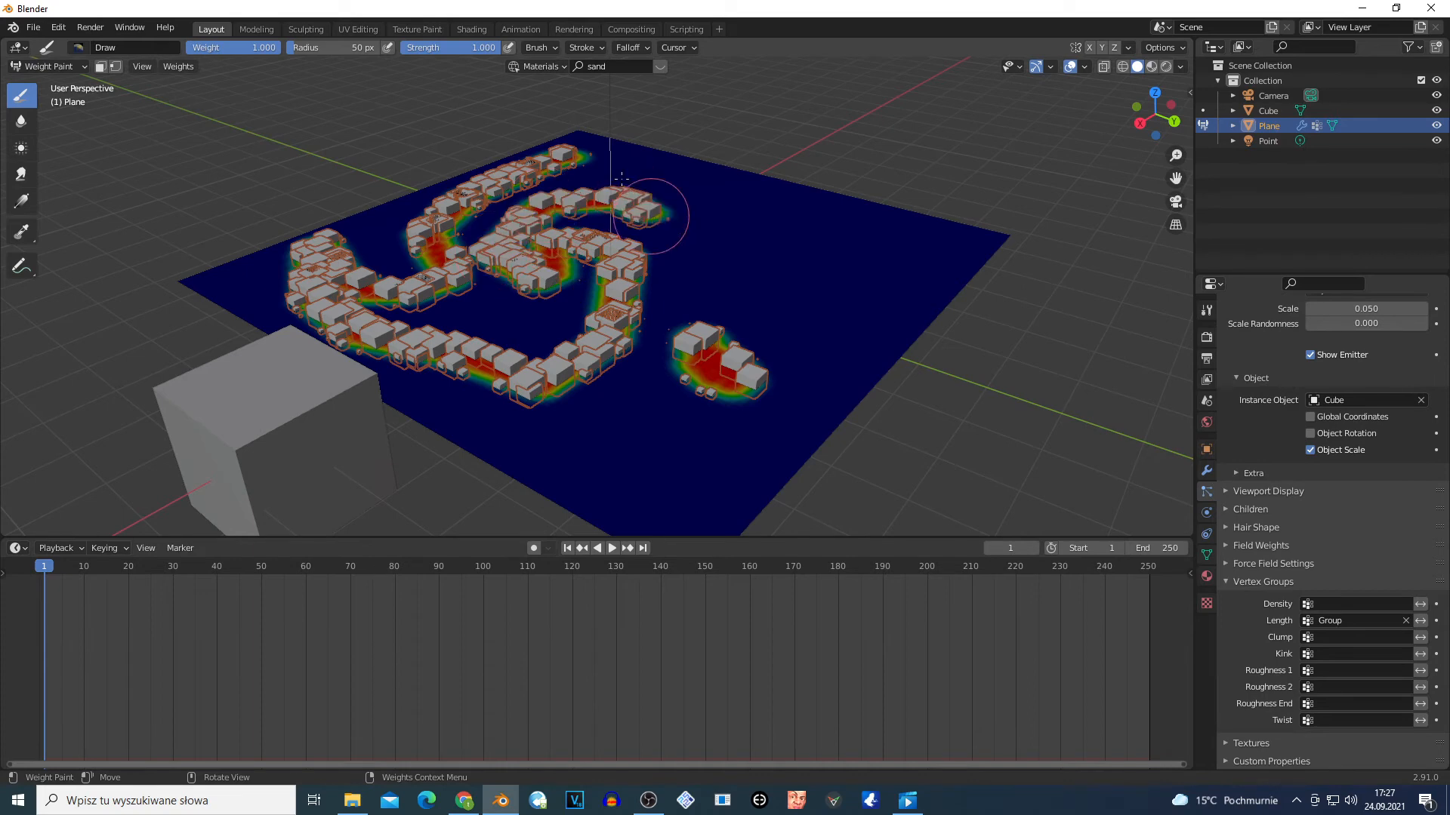
drag(648, 218, 643, 480)
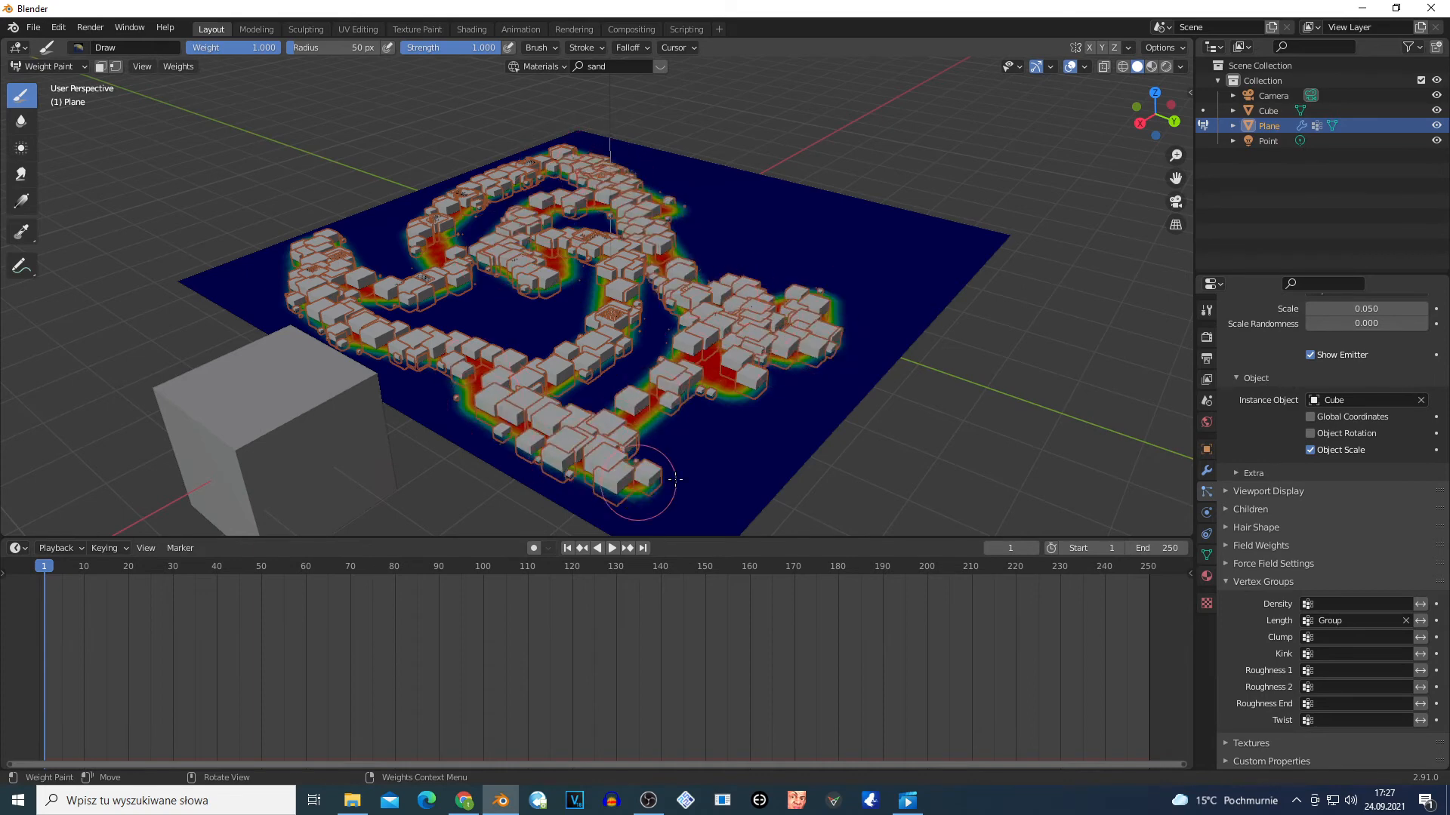
drag(648, 481, 823, 287)
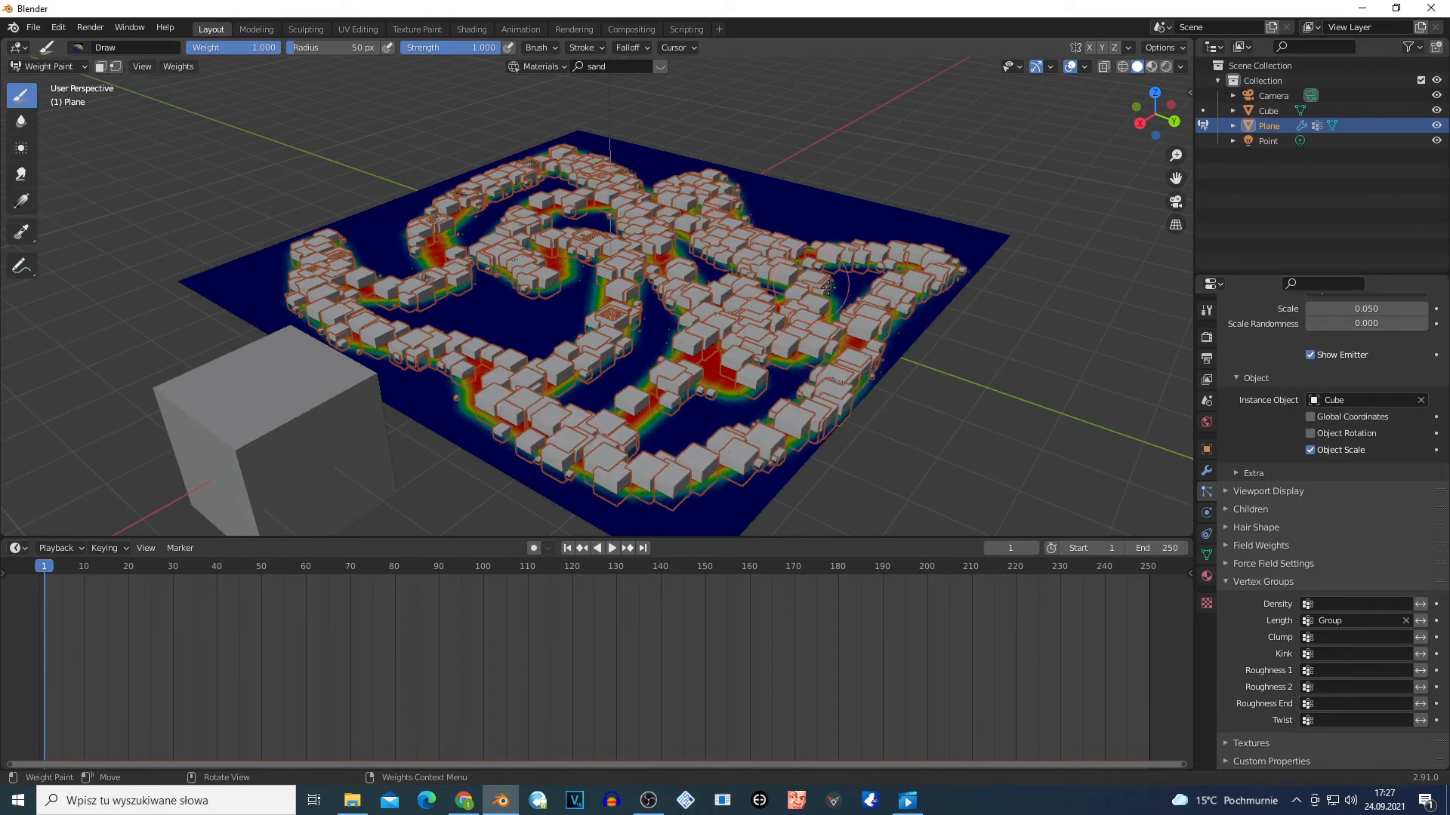
drag(828, 285, 933, 257)
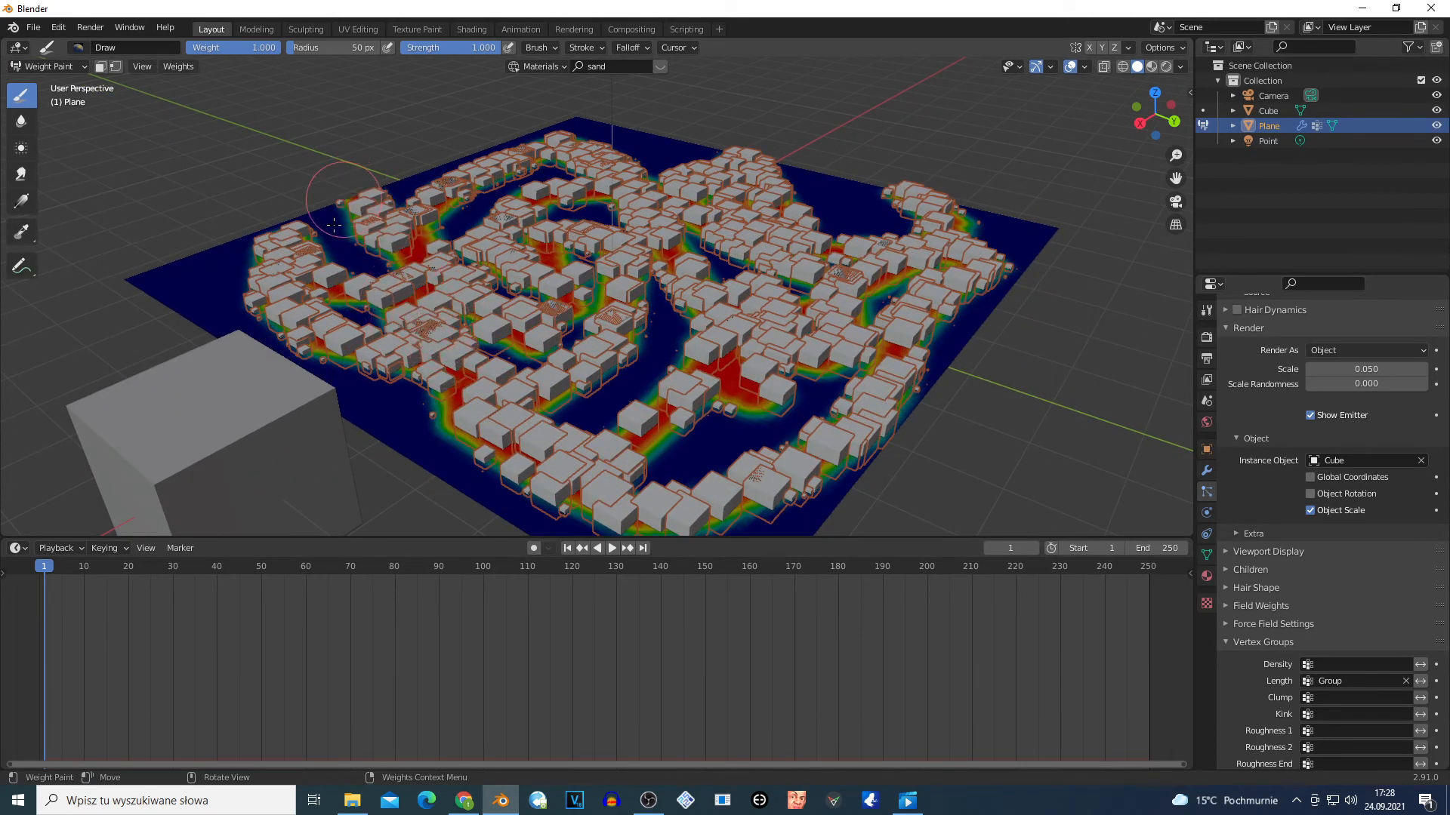
drag(332, 222, 462, 480)
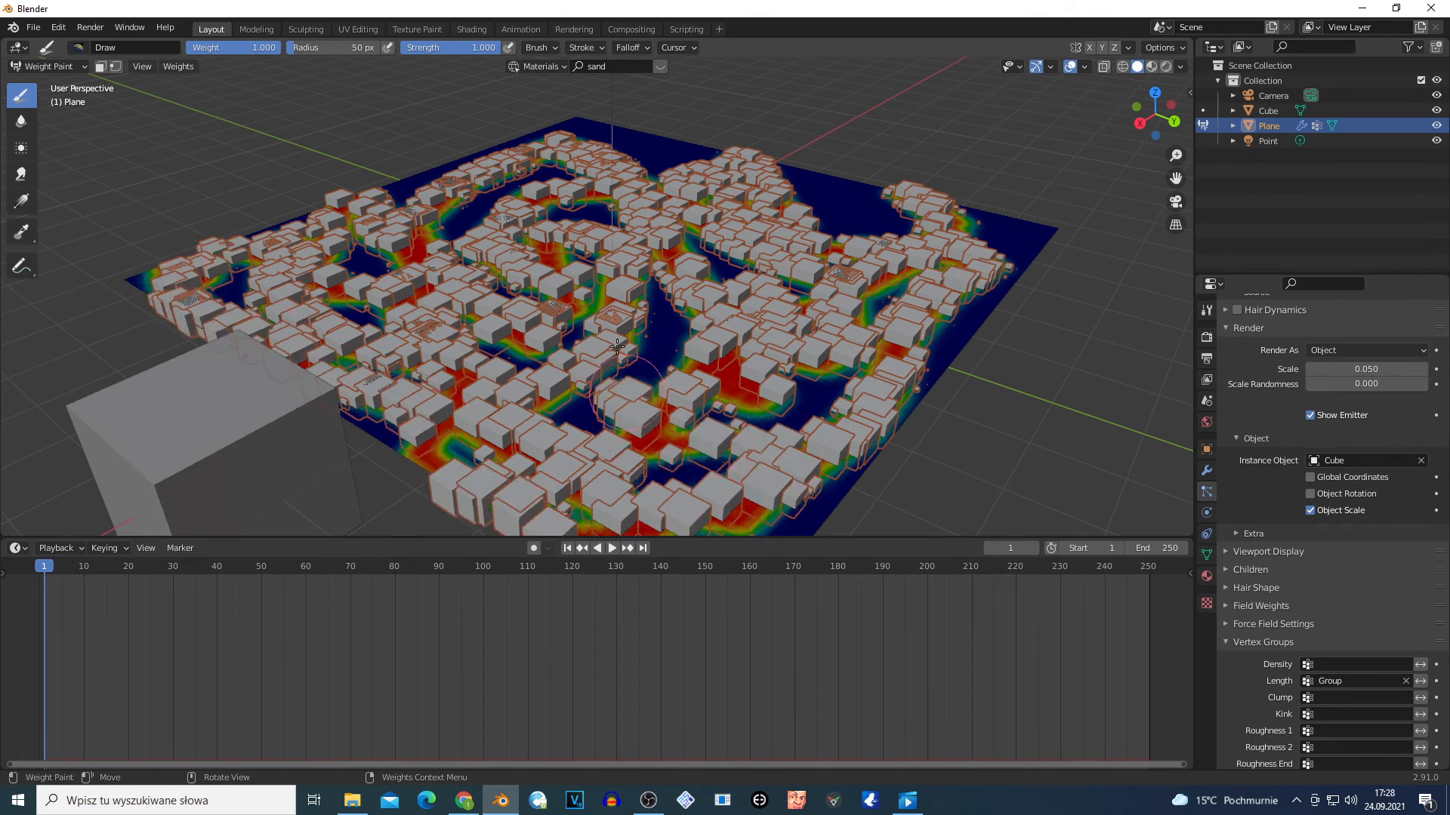
Step: Leave Weight Paint mode and return to Object Mode
click(48, 65)
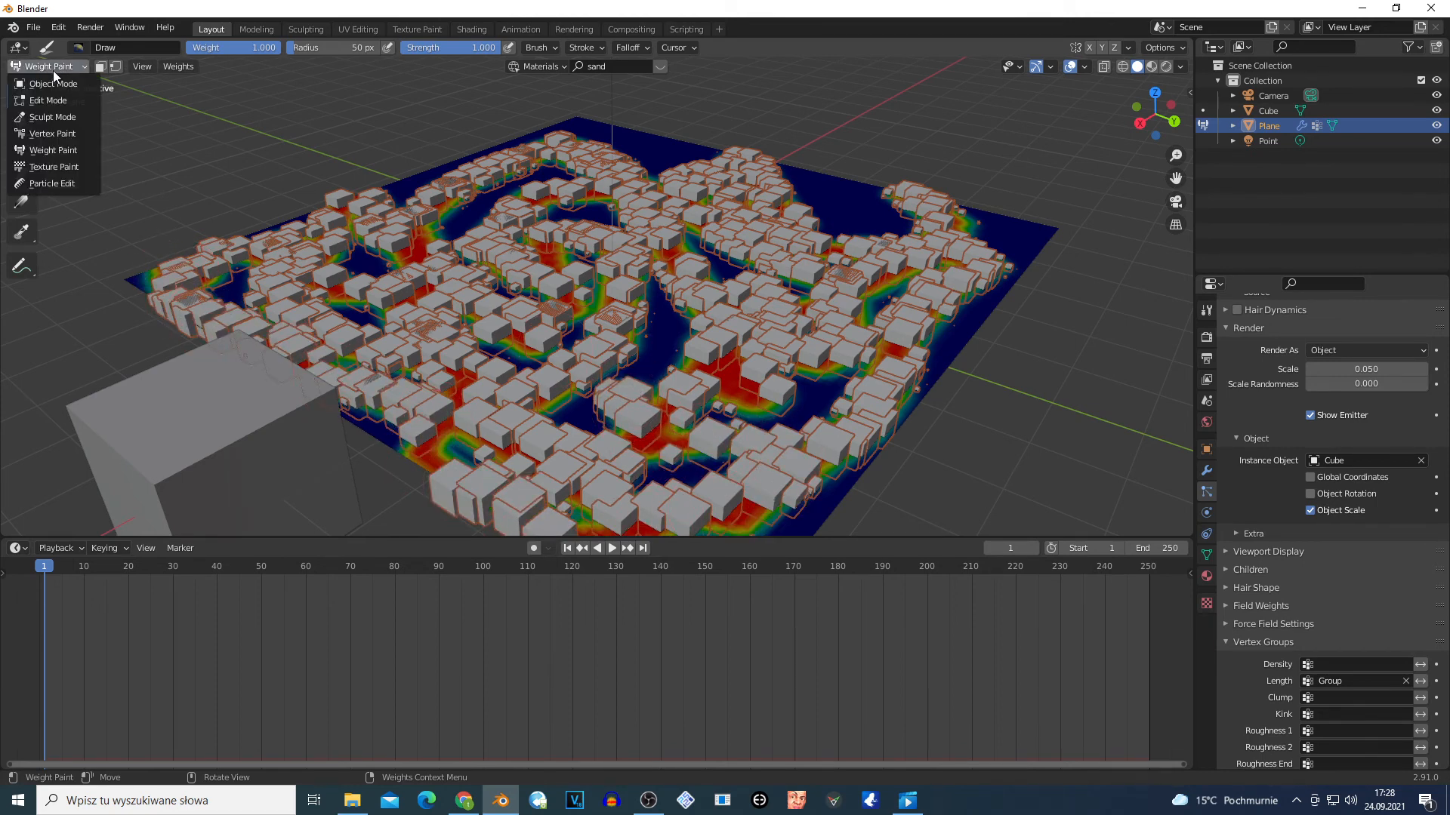
click(53, 83)
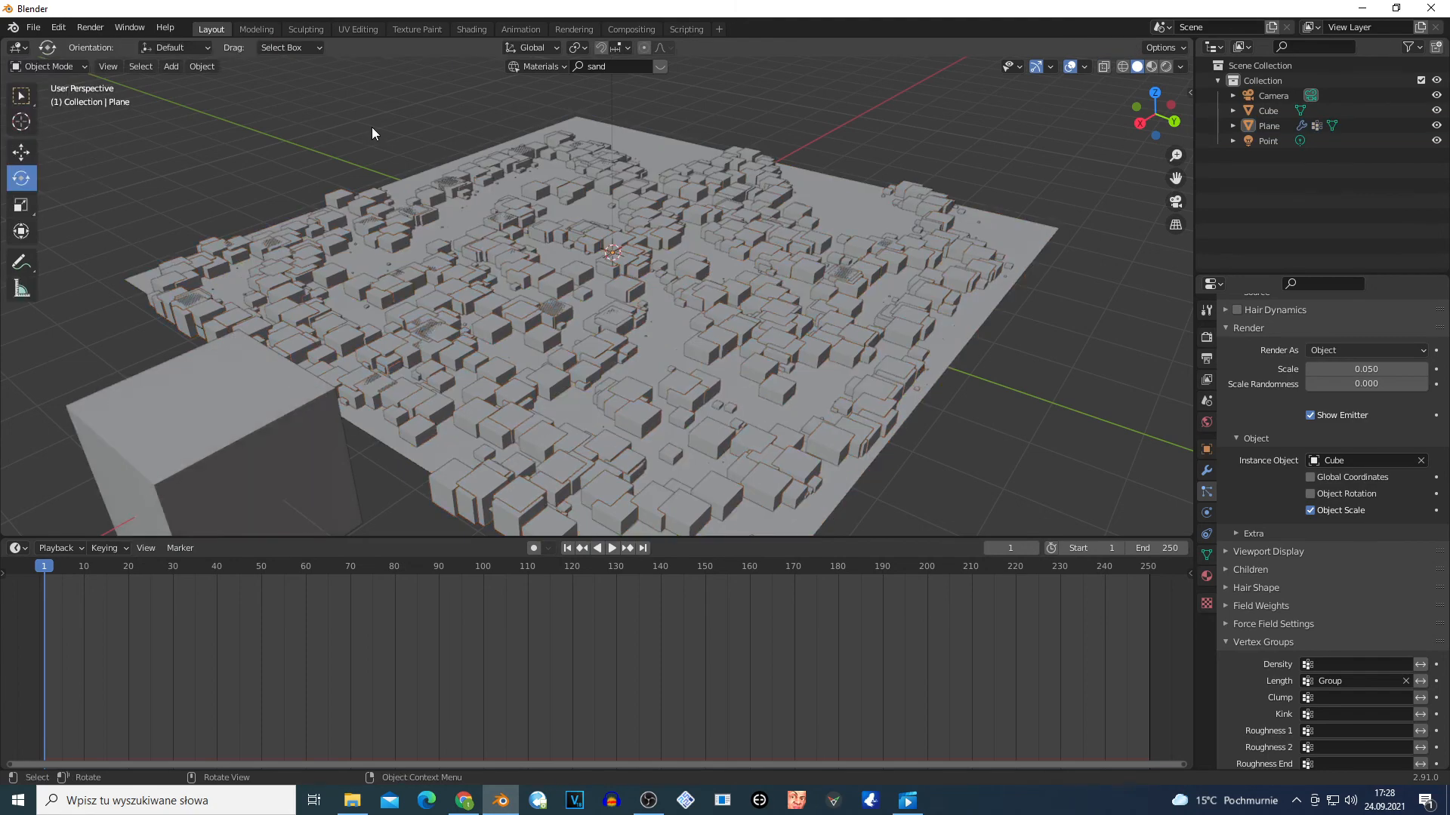